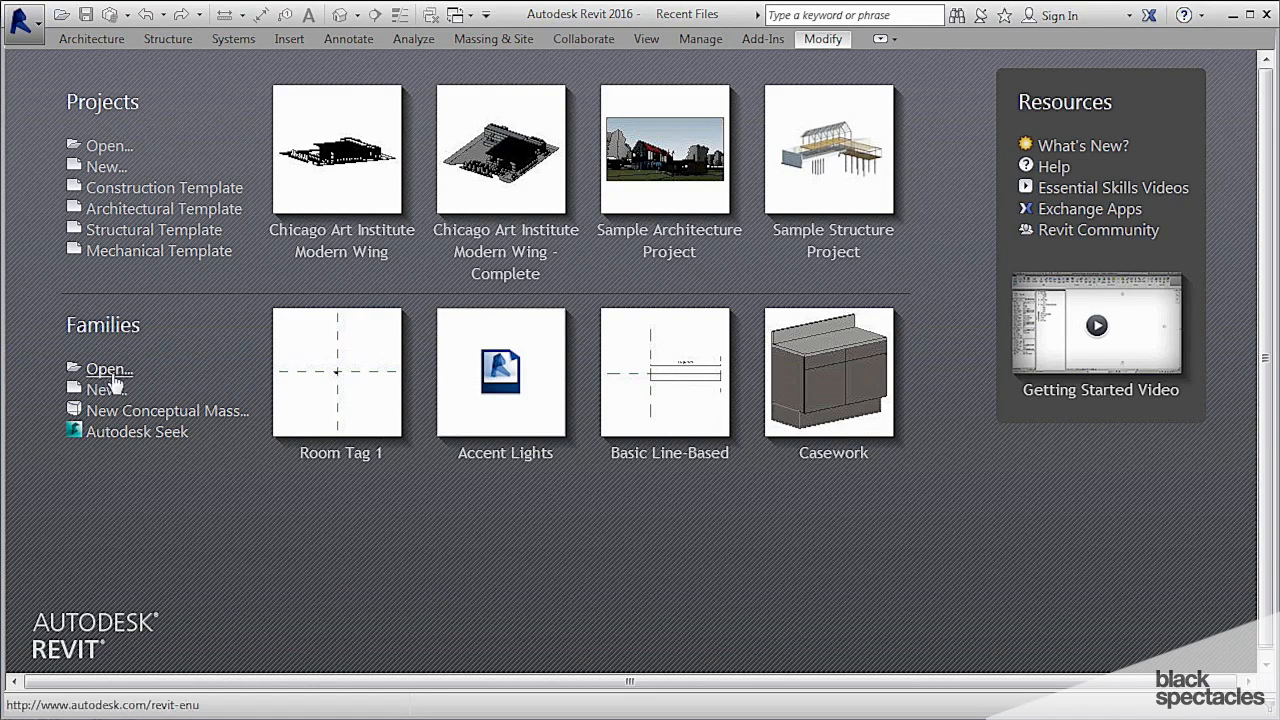
# Step: Start a new annotation family from the Room Tag template in the Annotations folder
pyautogui.click(106, 388)
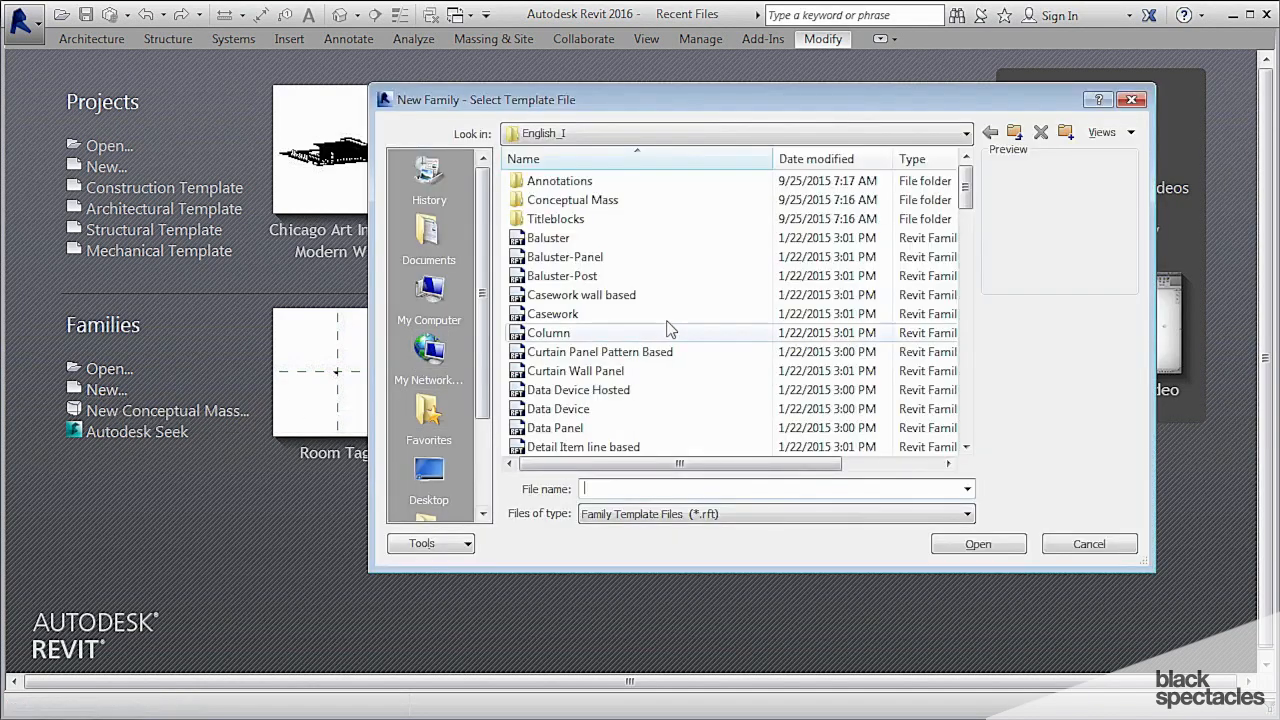
pyautogui.doubleClick(560, 180)
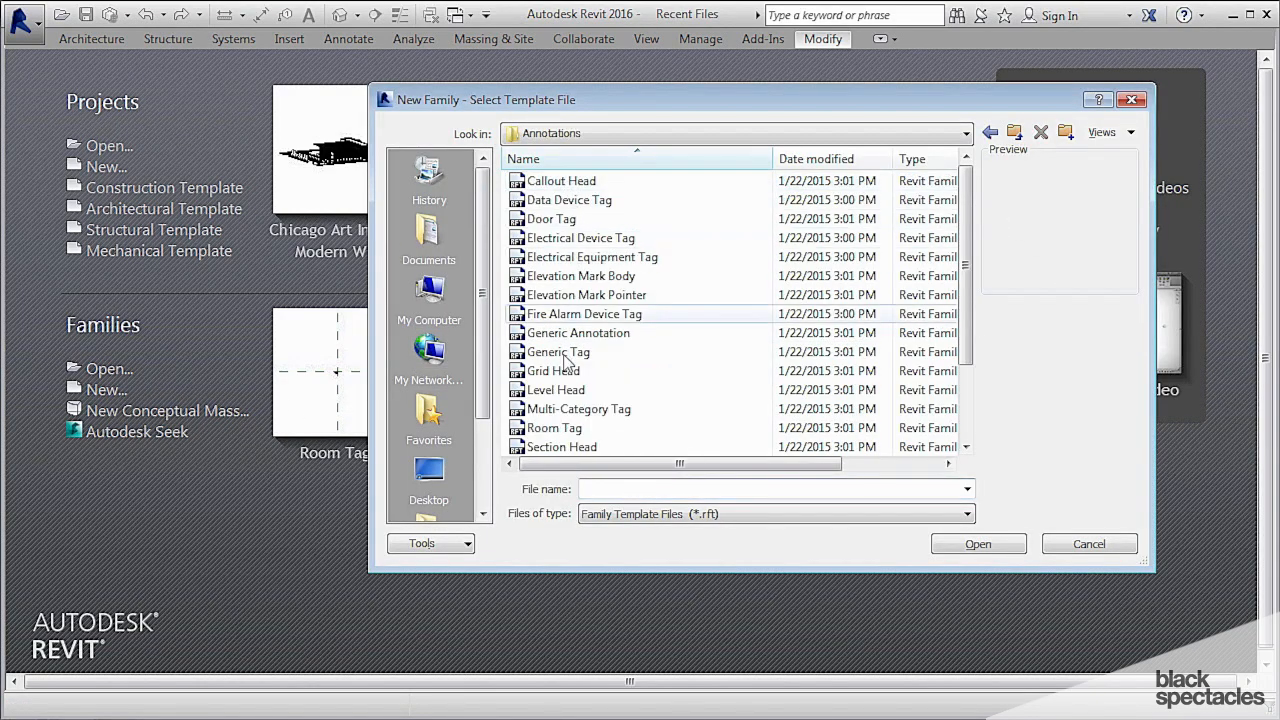
pyautogui.click(556, 428)
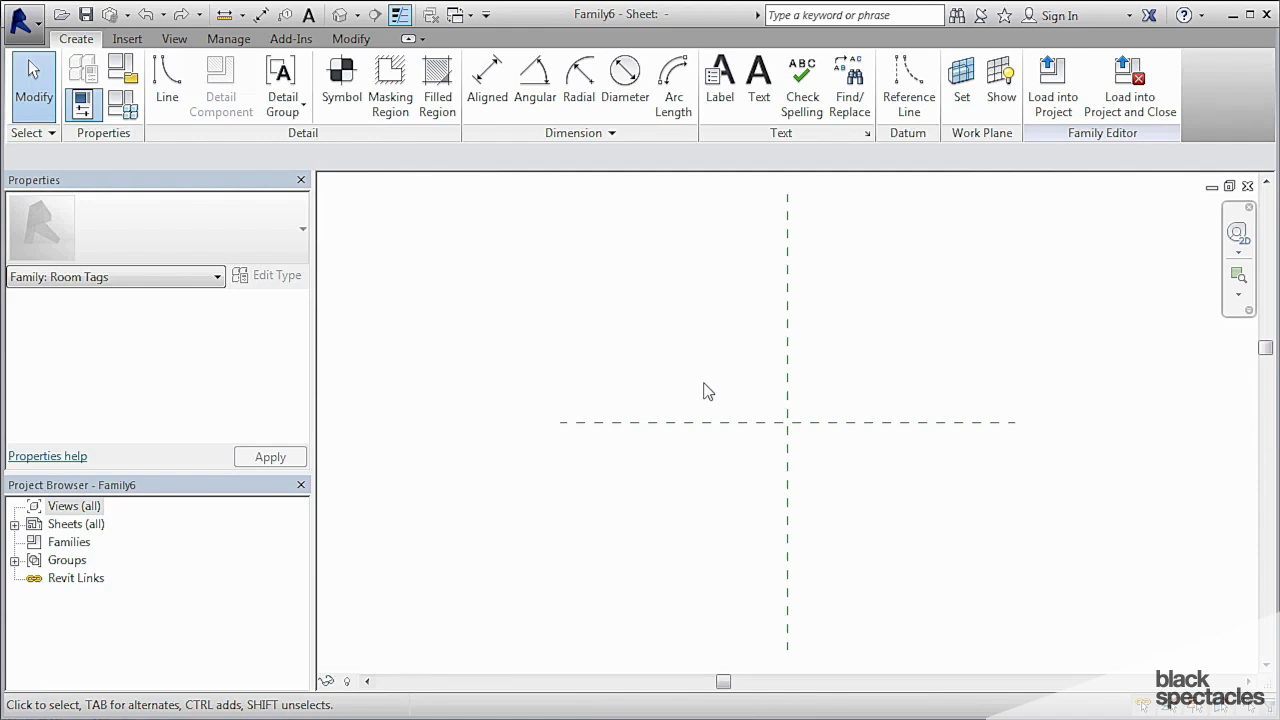
pyautogui.moveTo(720, 76)
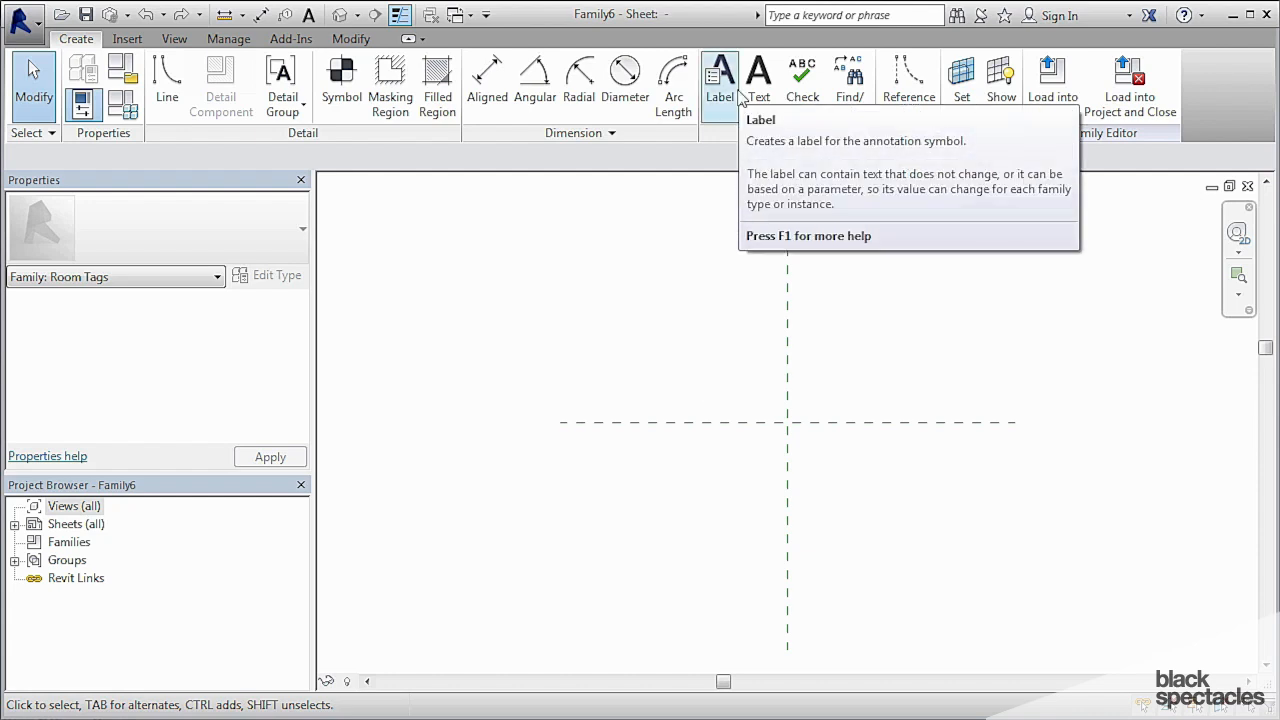
# Step: Place a label for the room Name parameter at the reference plane intersection
pyautogui.click(720, 70)
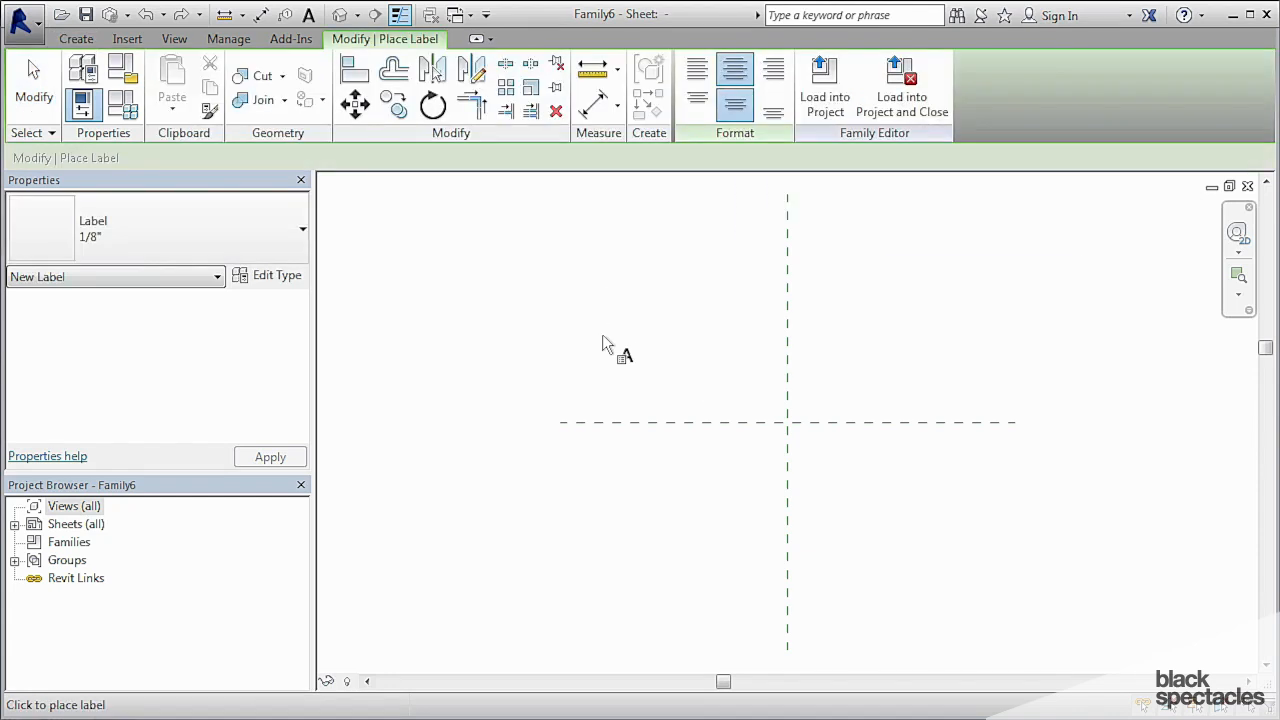
pyautogui.moveTo(706, 384)
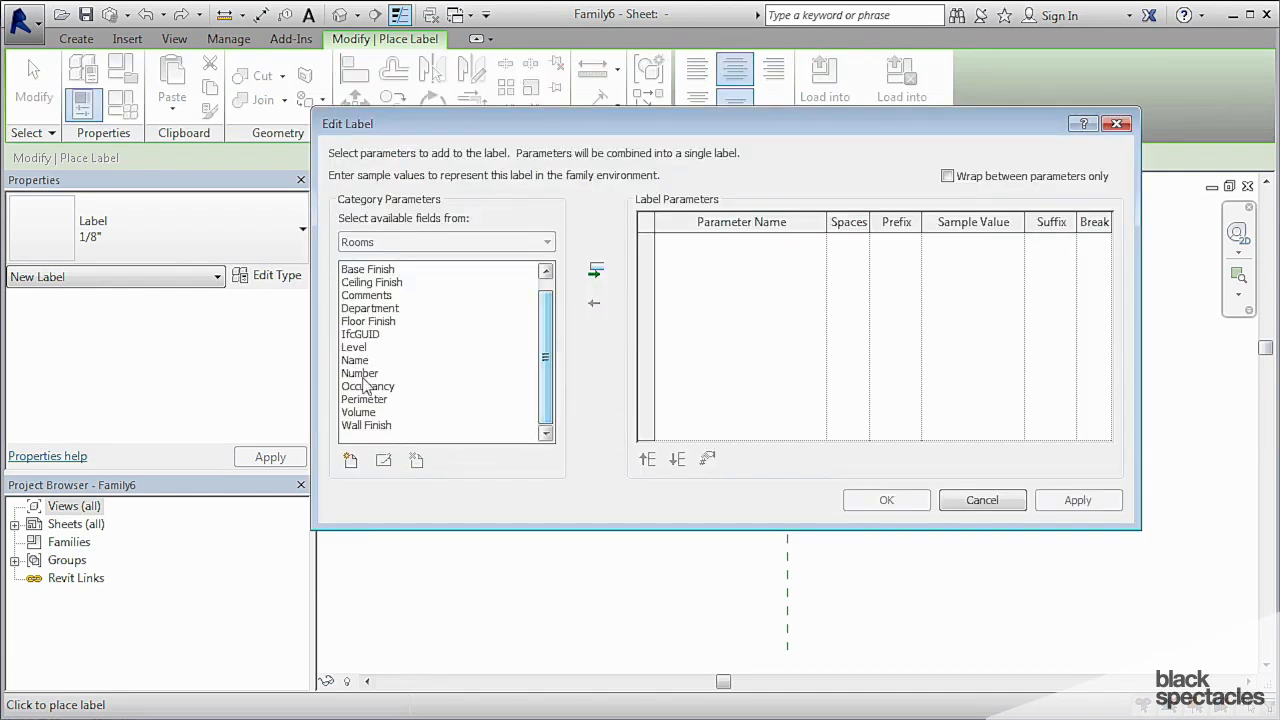
pyautogui.click(596, 270)
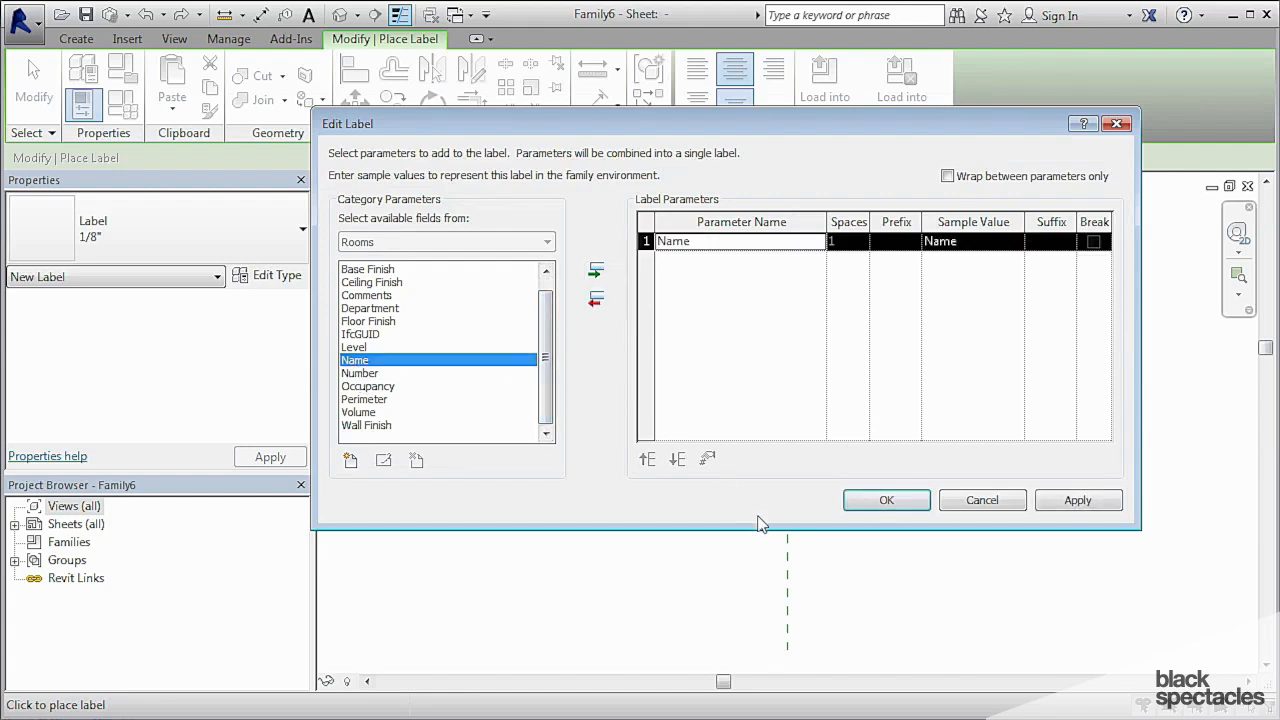
pyautogui.moveTo(704, 408)
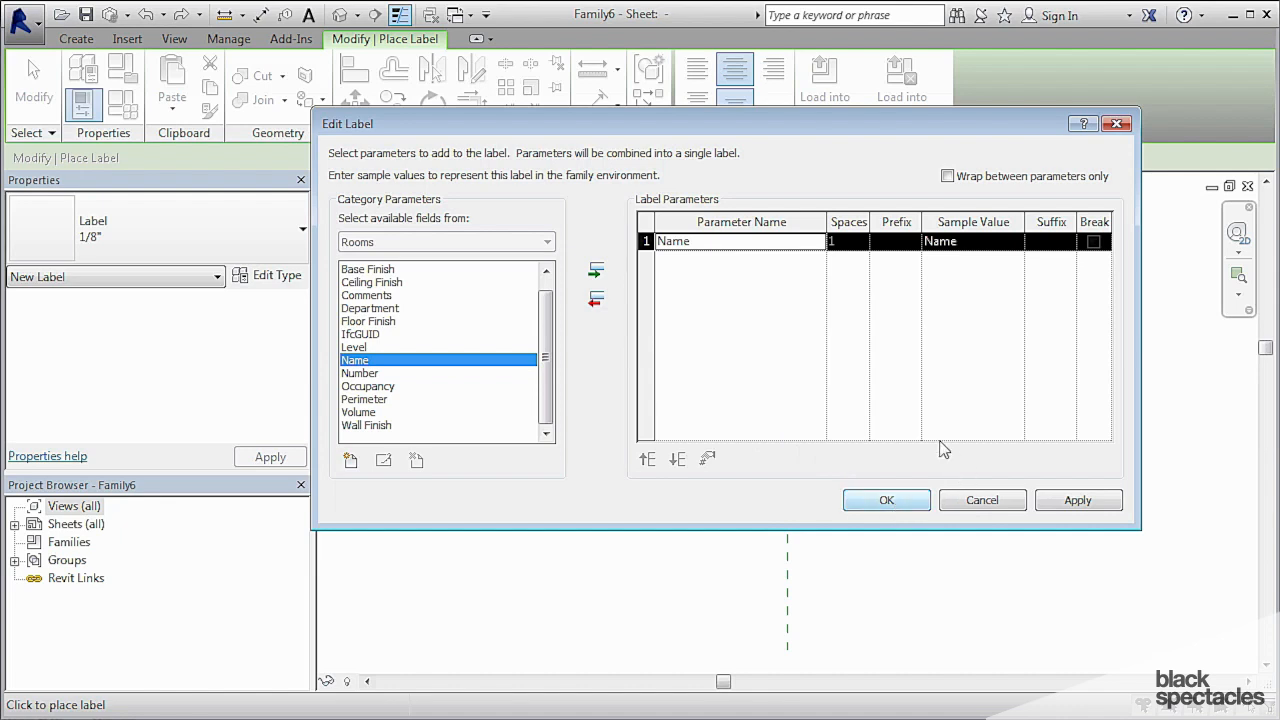
pyautogui.moveTo(1184, 300)
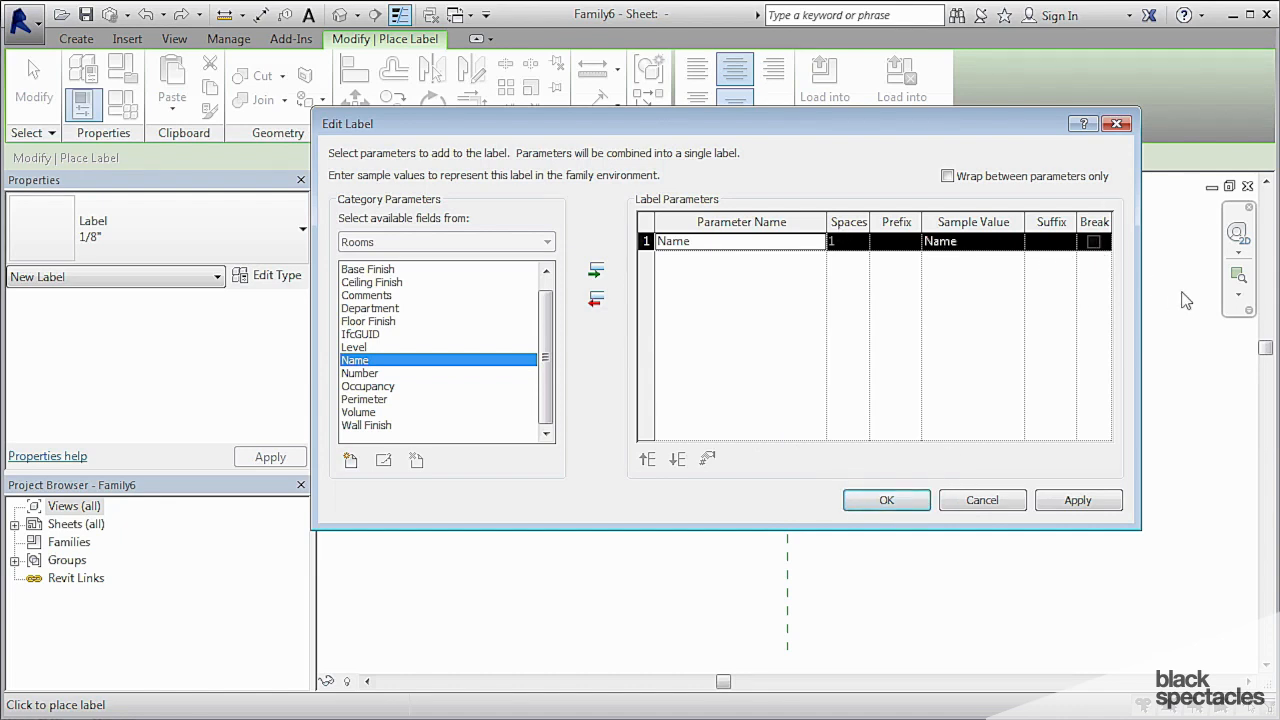
pyautogui.moveTo(926, 396)
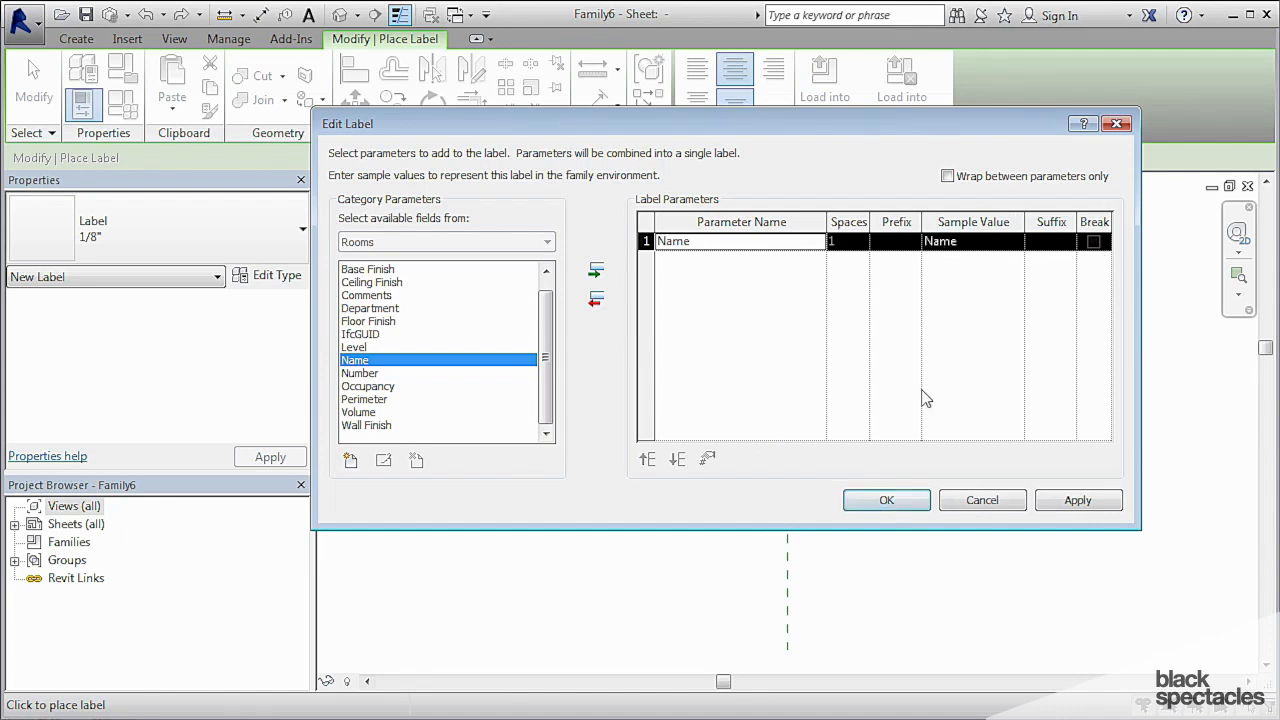
pyautogui.click(886, 500)
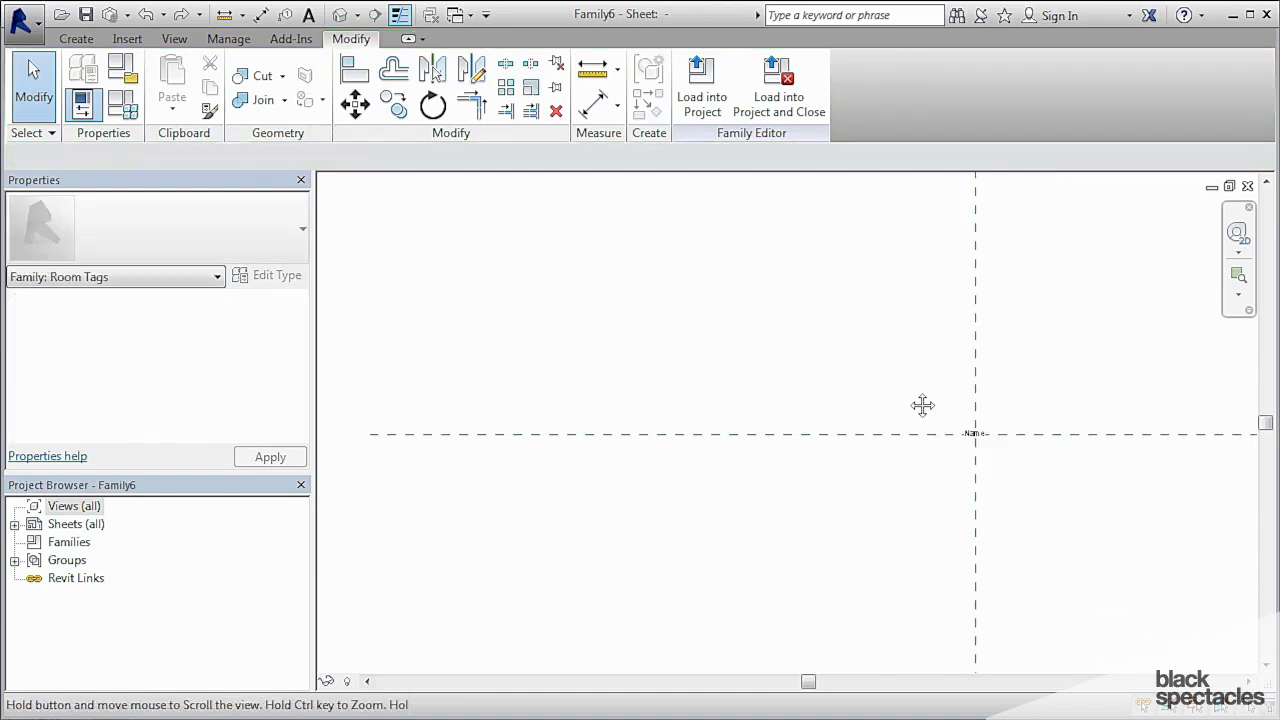
# Step: Place room Number (101) and Area (150 SF) labels above the Name label
pyautogui.click(64, 38)
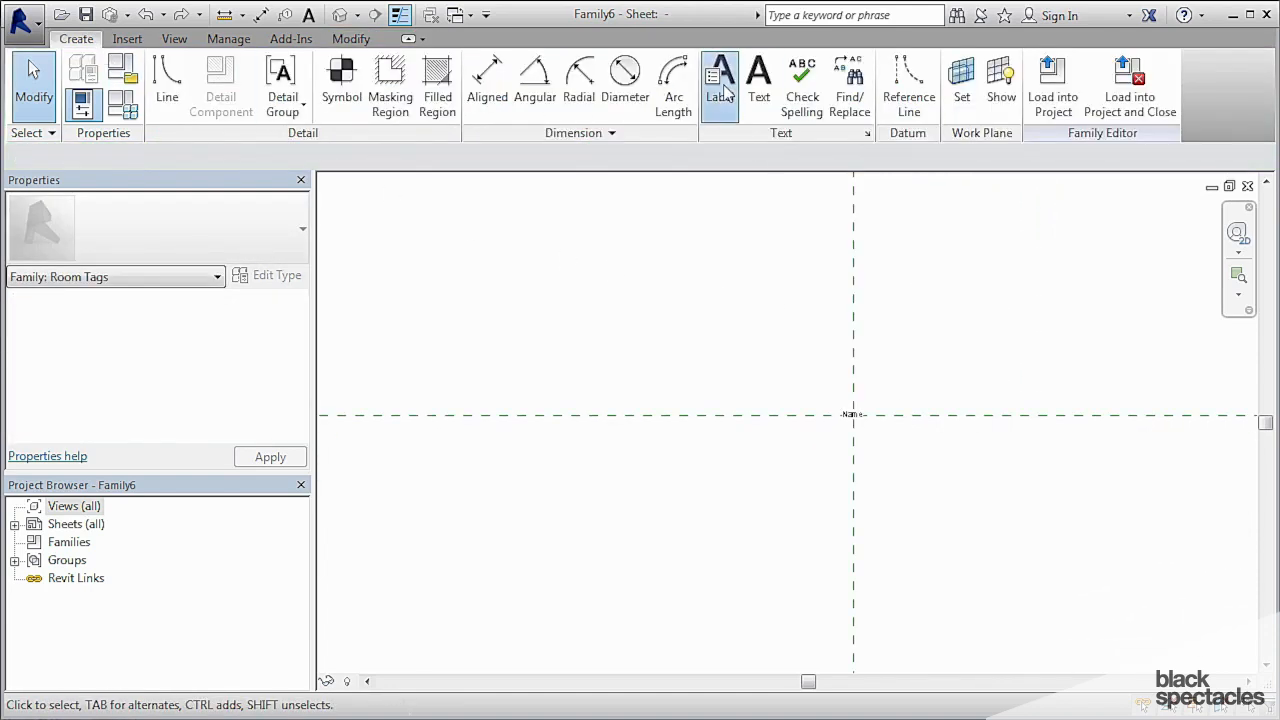
pyautogui.click(720, 76)
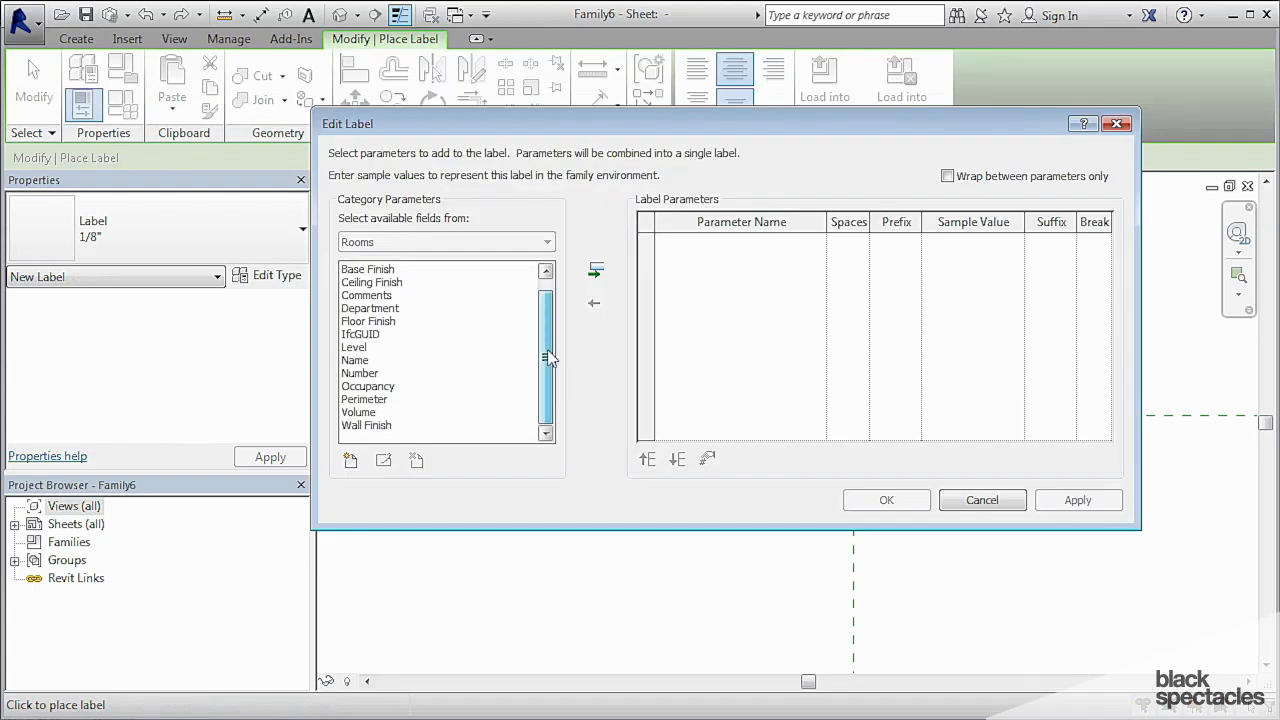
pyautogui.click(596, 270)
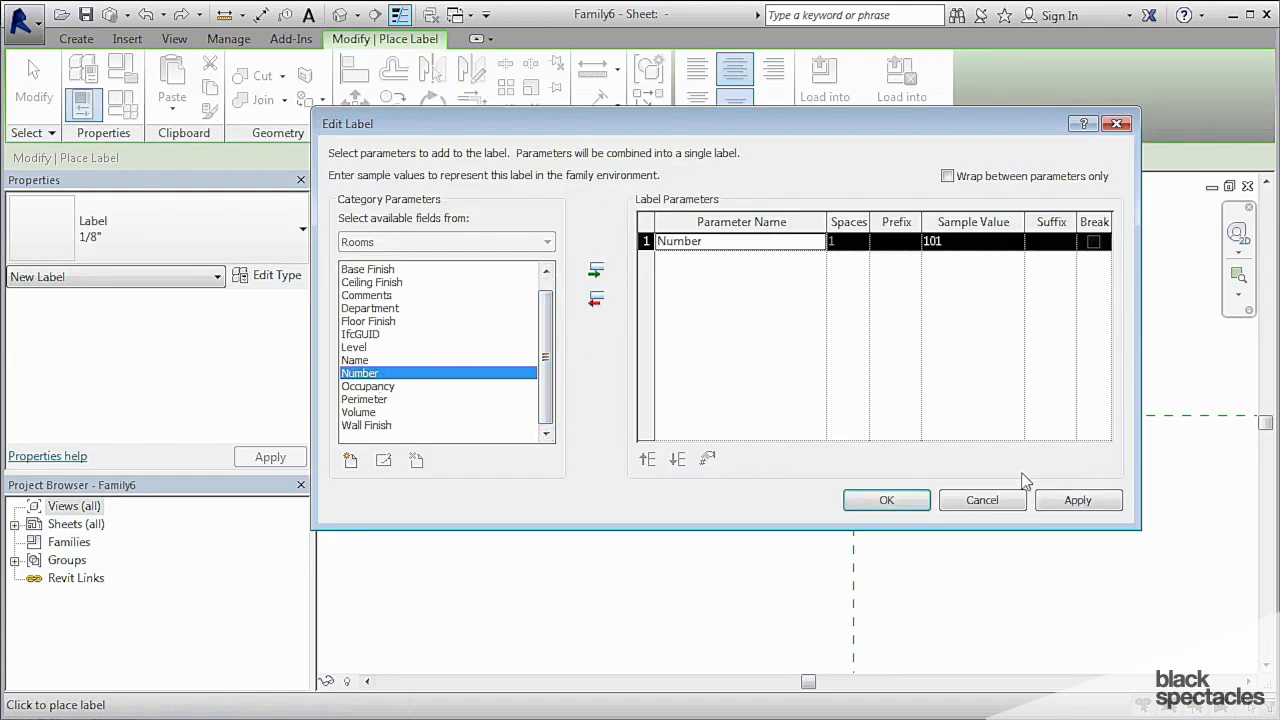
pyautogui.click(886, 500)
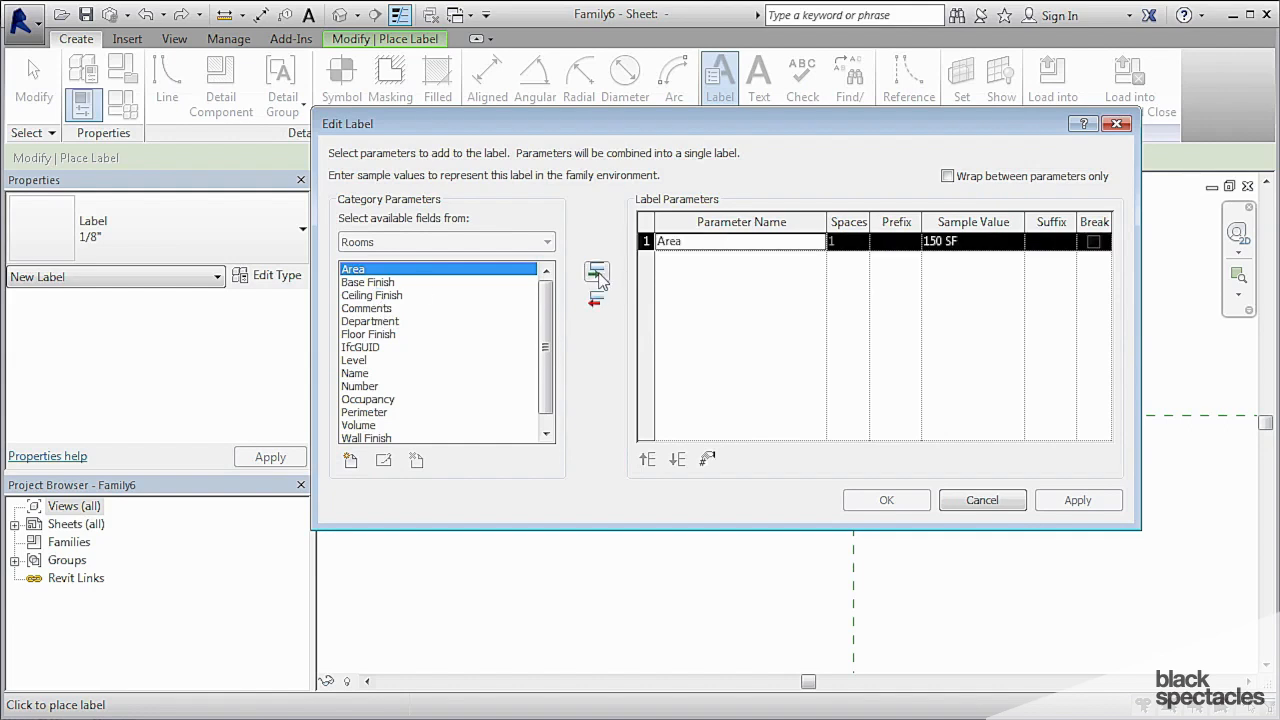
pyautogui.click(886, 500)
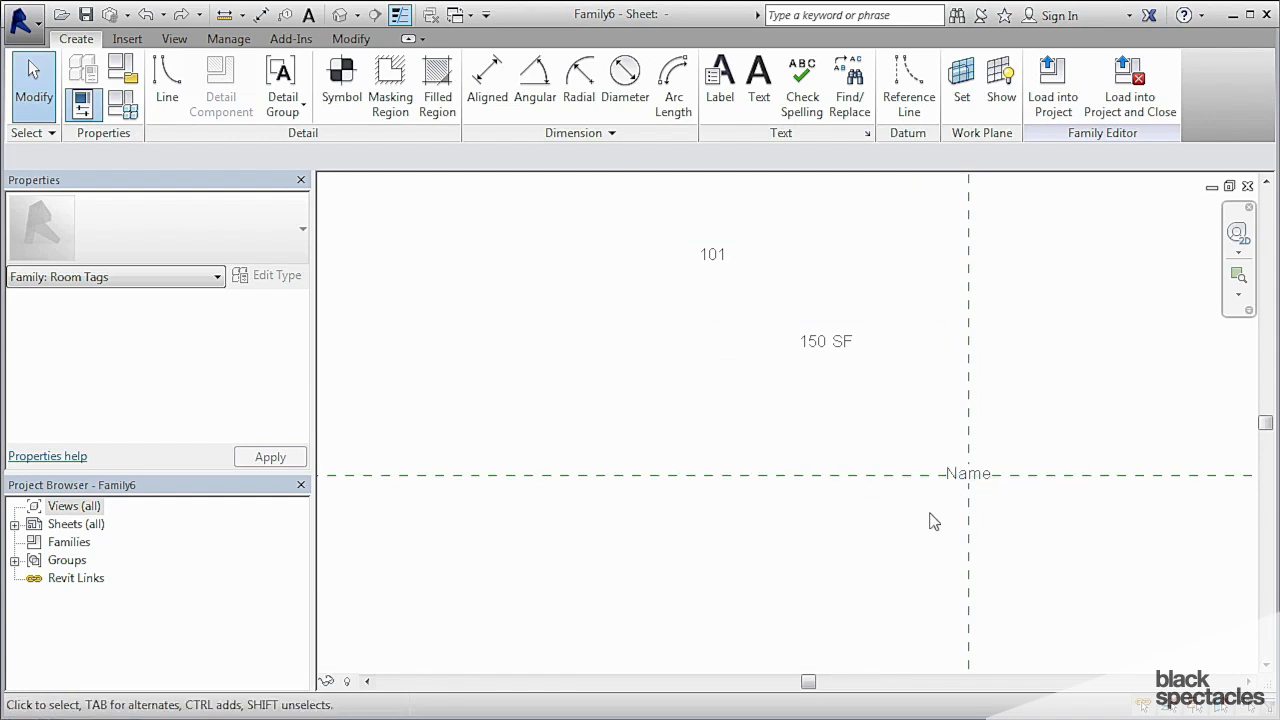
# Step: Duplicate the Name label's type as 1/8" Bold with bold text and apply it
pyautogui.click(826, 340)
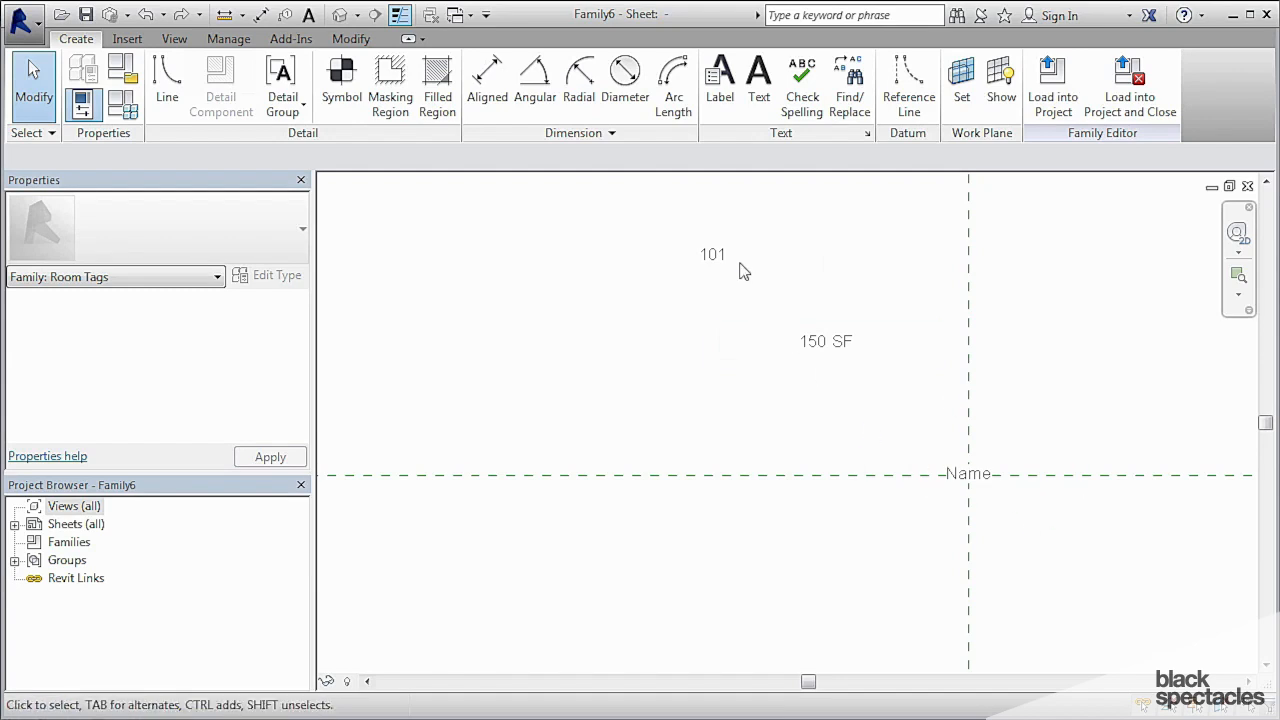
pyautogui.click(968, 472)
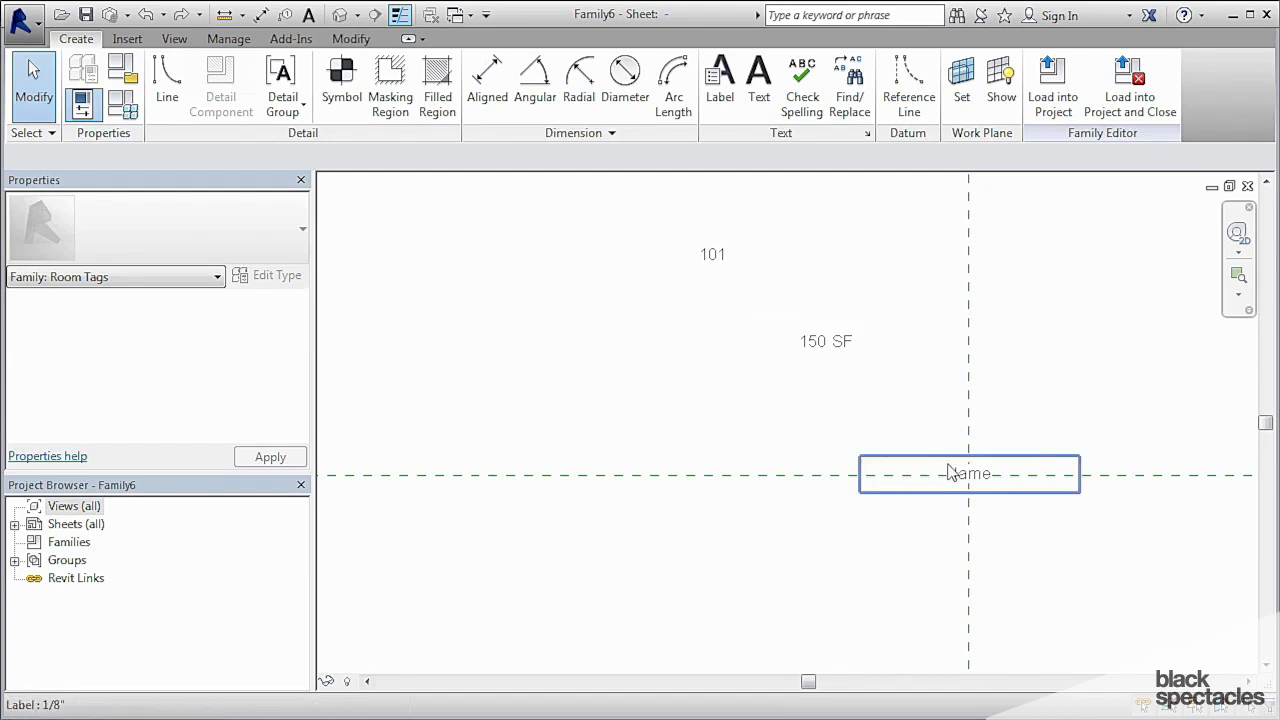
pyautogui.click(968, 474)
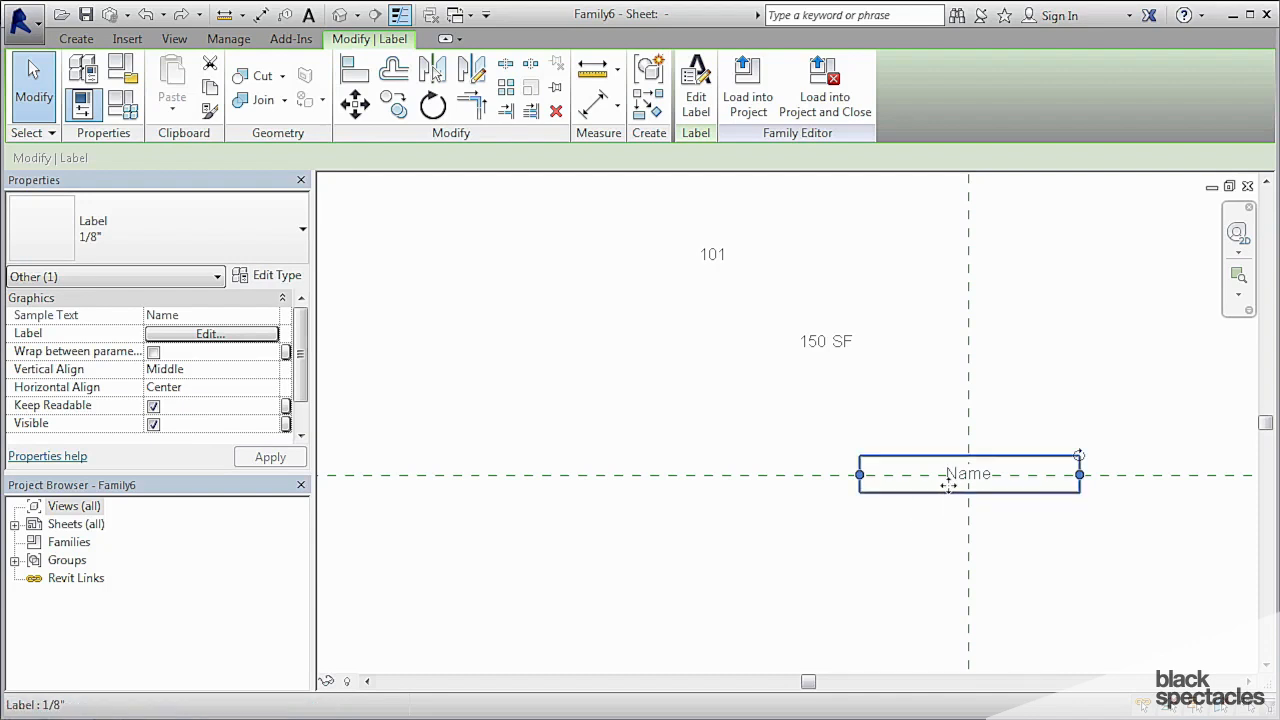
pyautogui.click(712, 254)
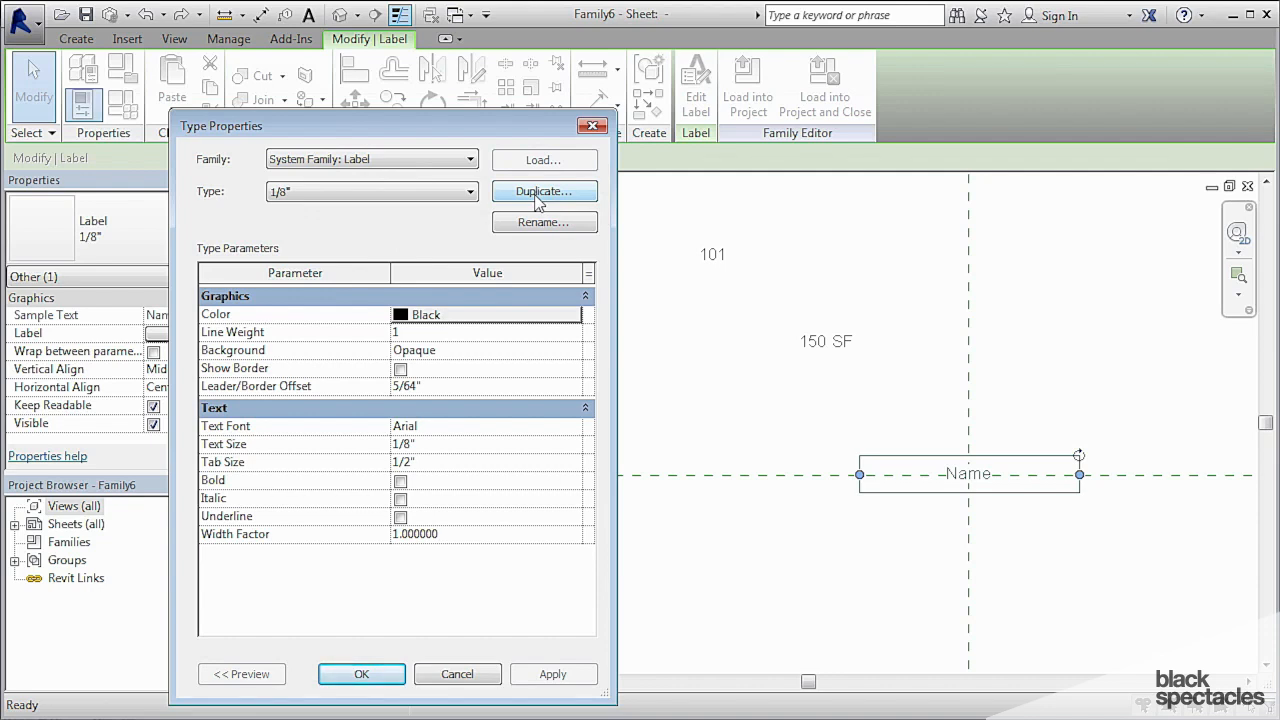
pyautogui.click(544, 192)
pyautogui.write('1/8" Bold')
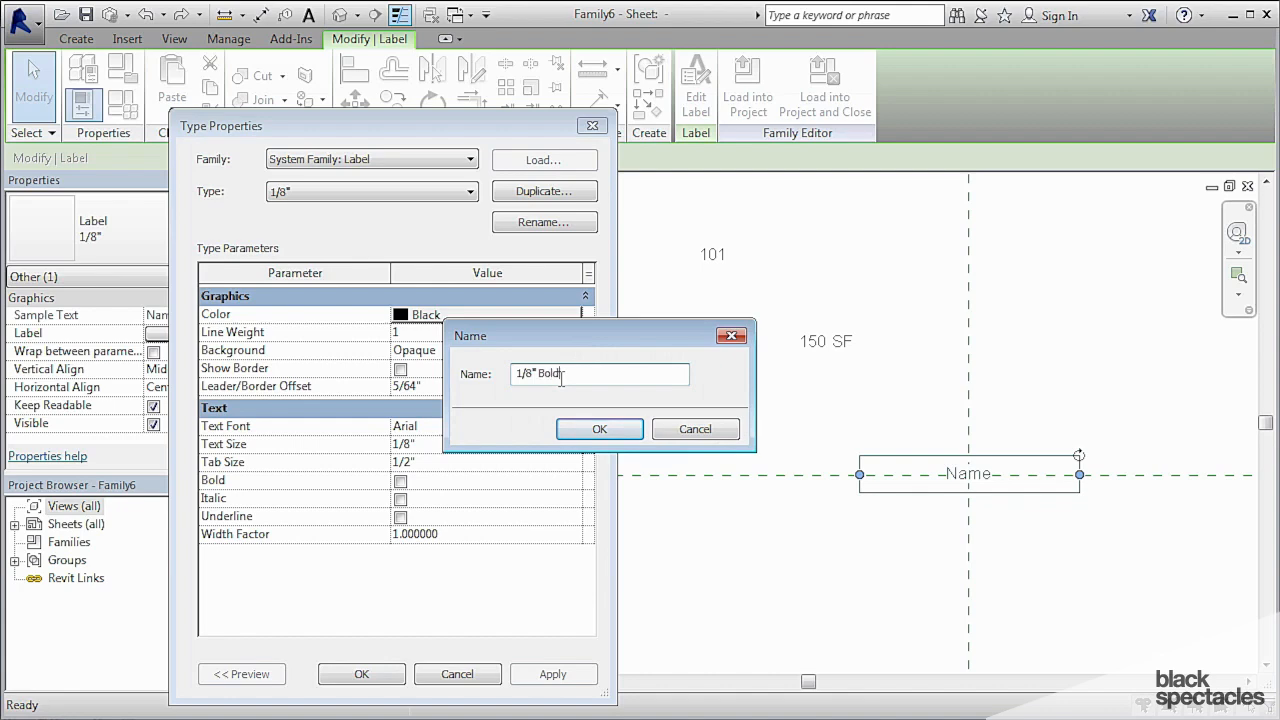
pyautogui.click(600, 428)
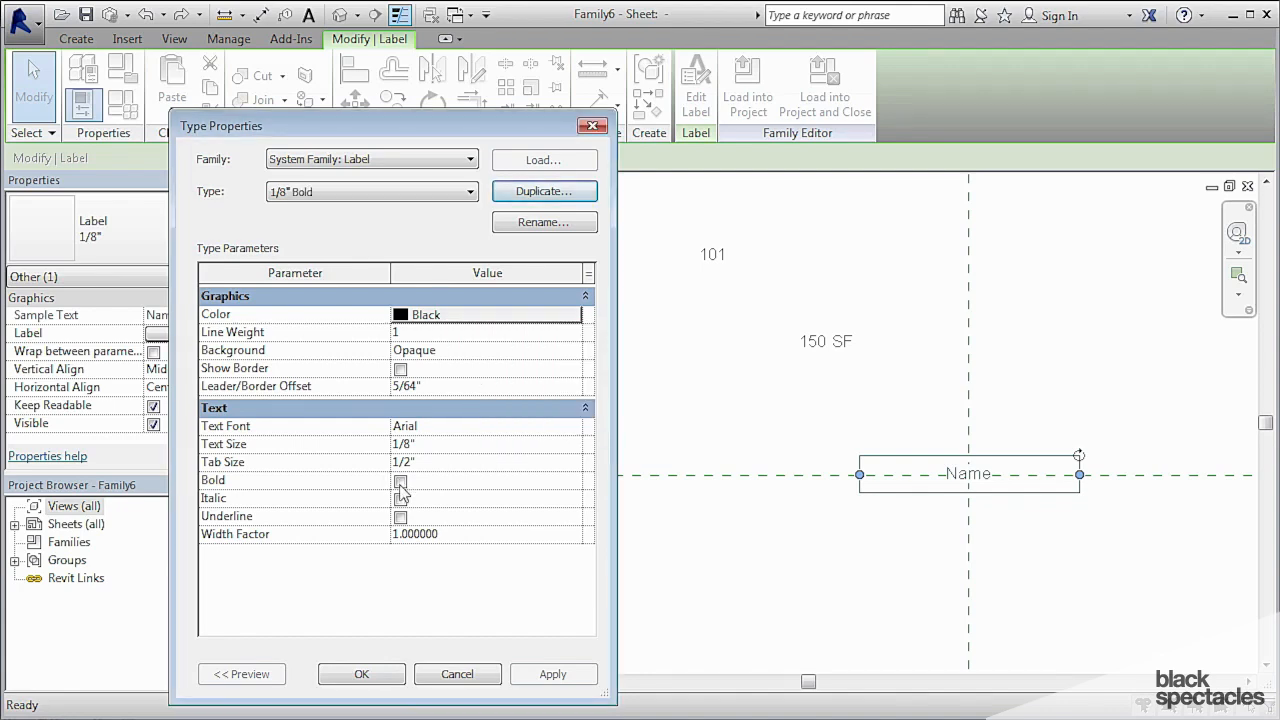
pyautogui.click(360, 674)
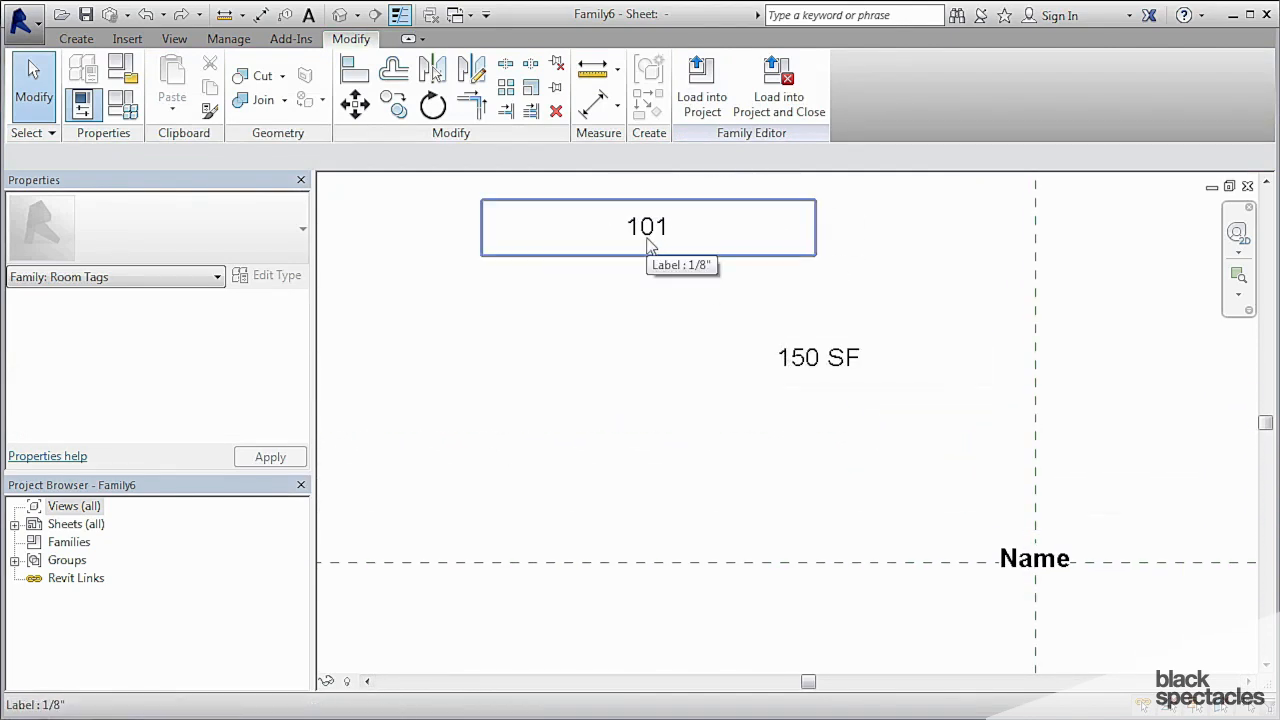
# Step: Stack the 101 and 150 SF labels centred beneath the bold Name label
pyautogui.click(648, 226)
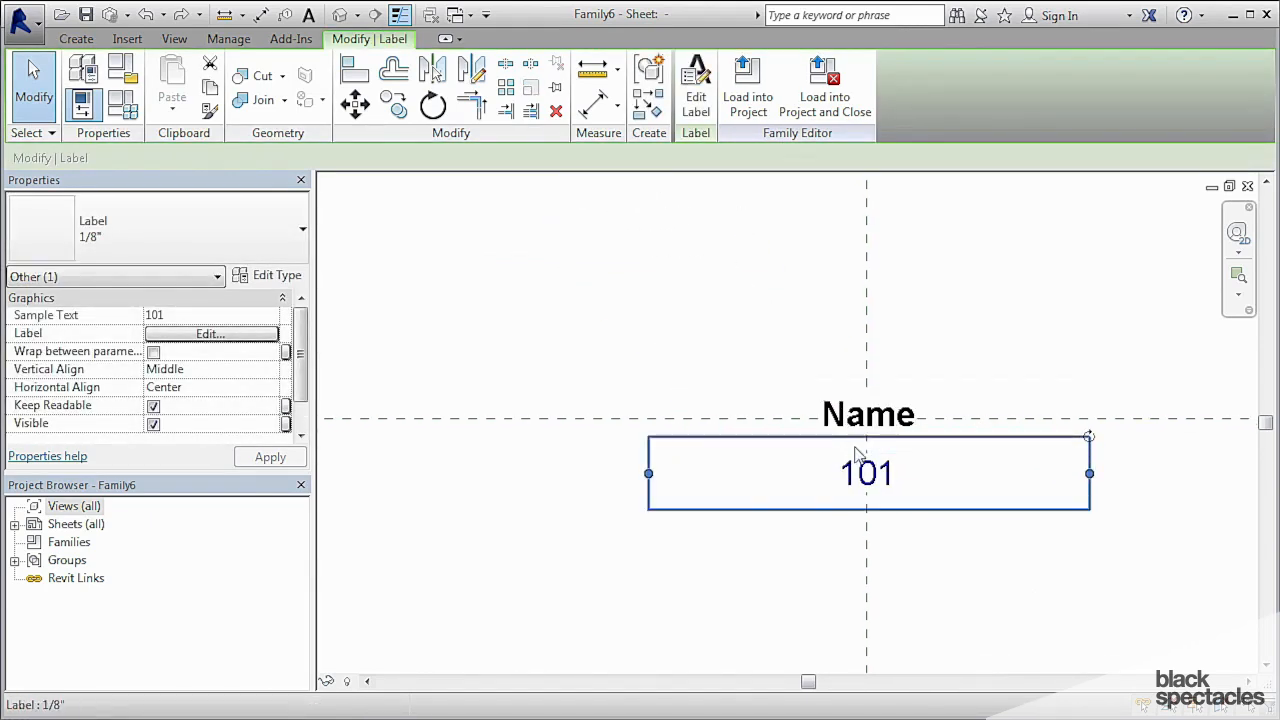
pyautogui.moveTo(824, 438)
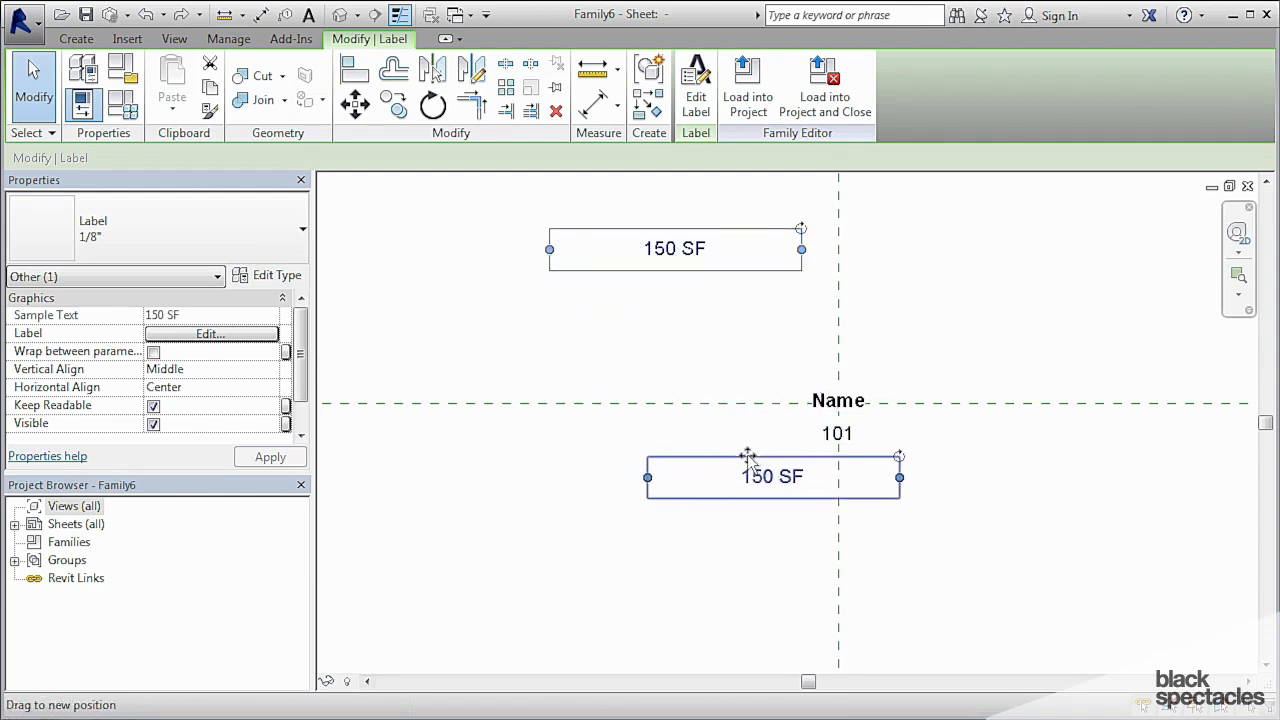
pyautogui.moveTo(772, 476); pyautogui.dragTo(838, 460)
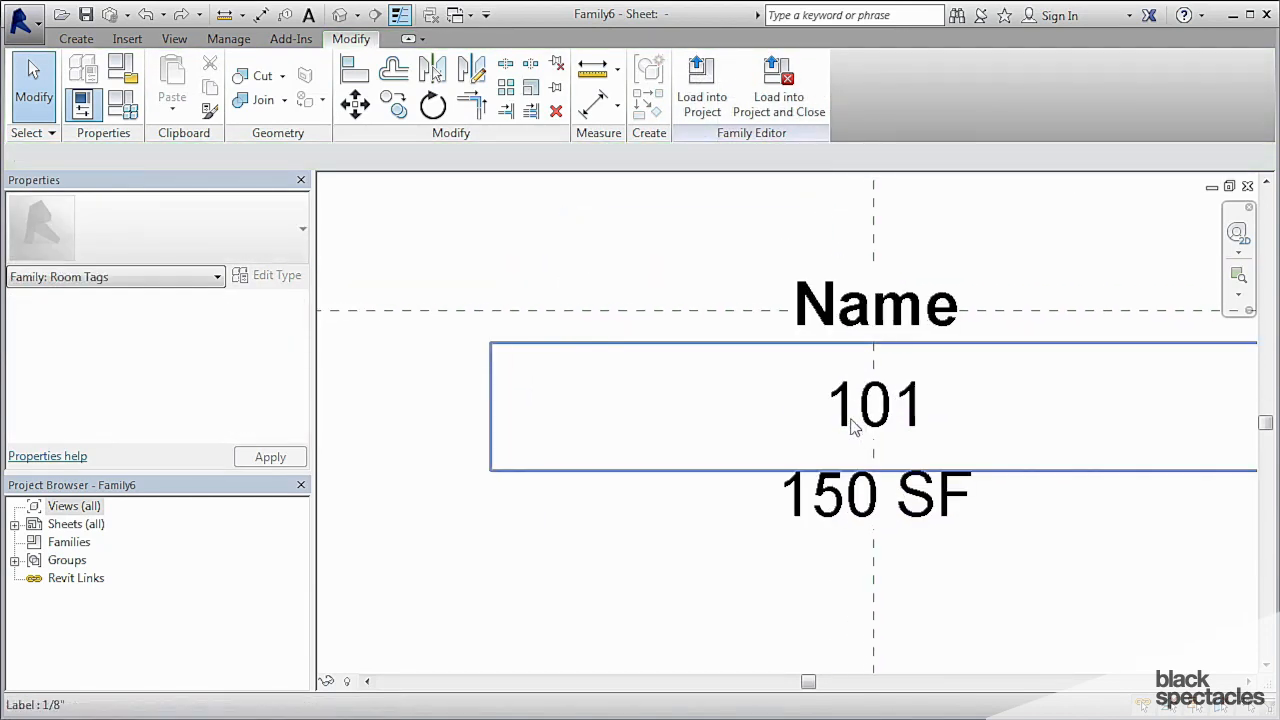
pyautogui.click(876, 304)
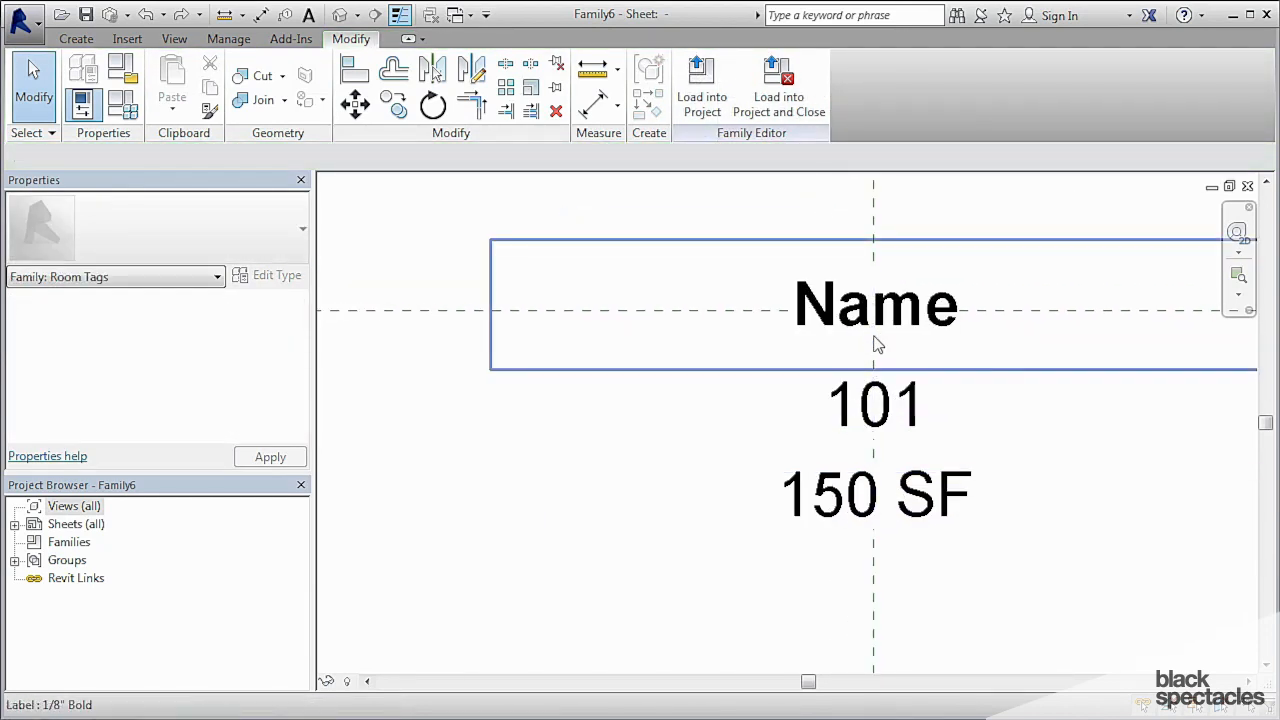
pyautogui.click(874, 406)
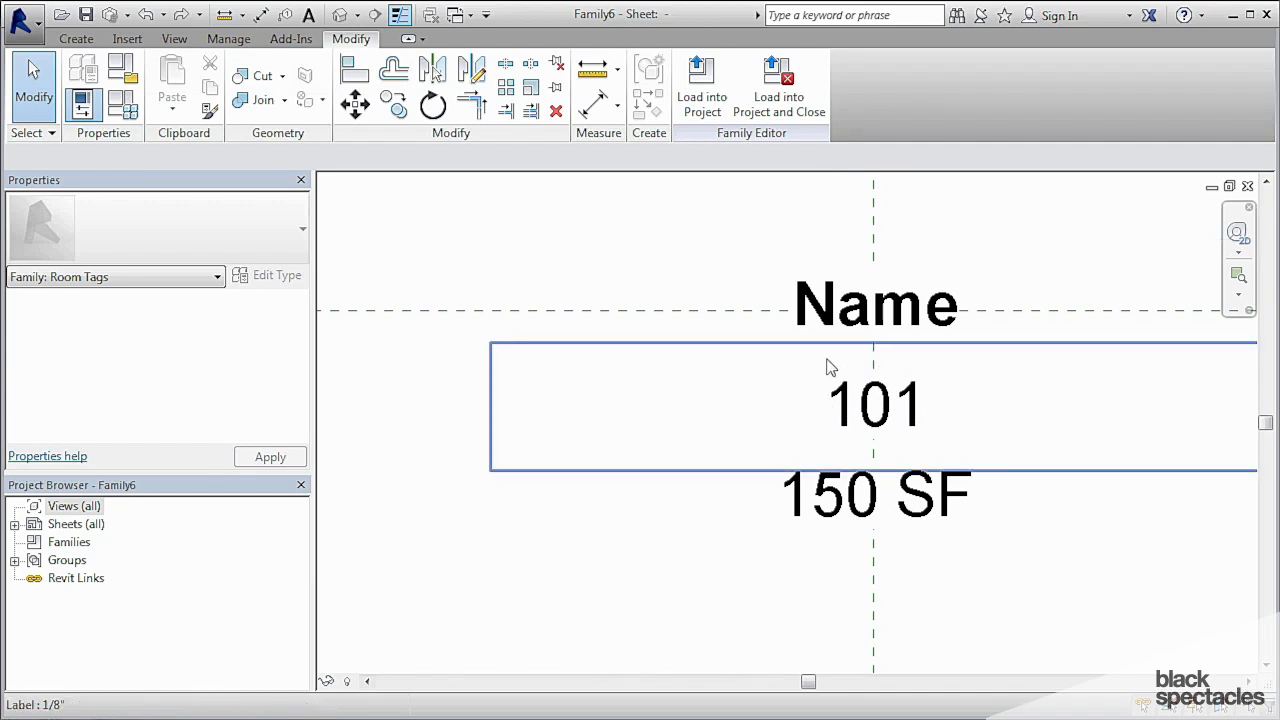
pyautogui.click(876, 304)
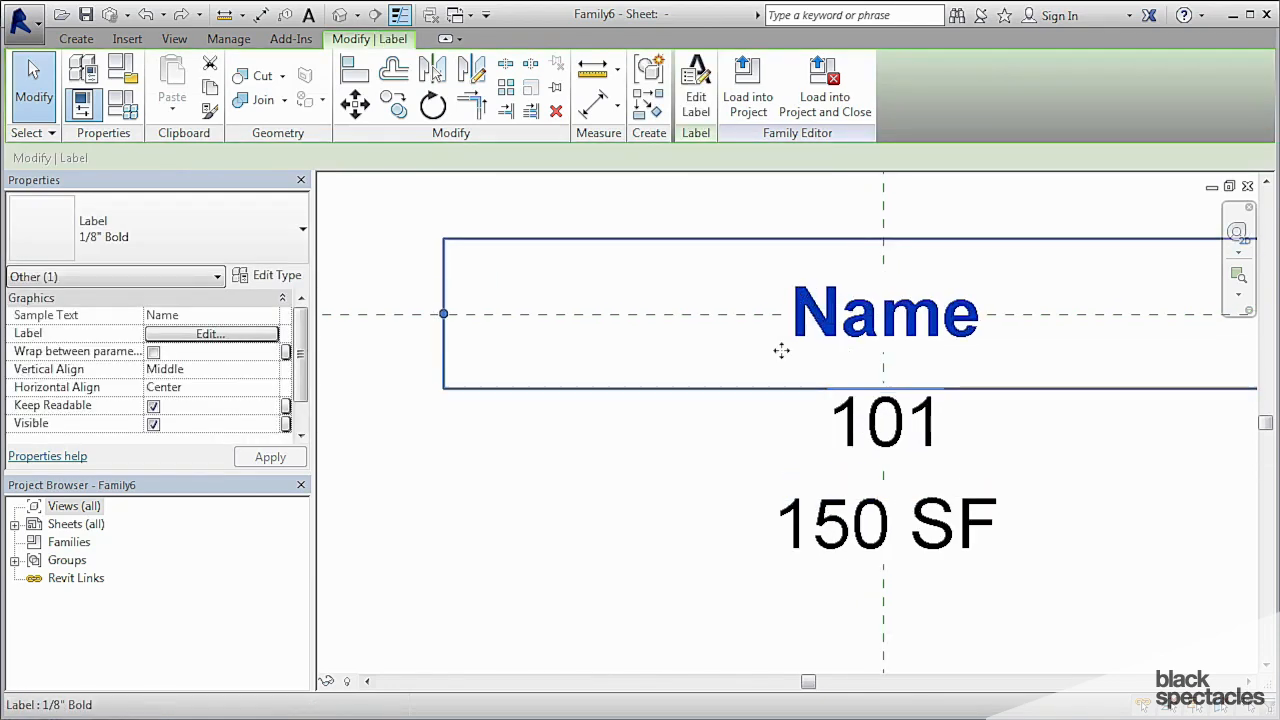
pyautogui.click(884, 420)
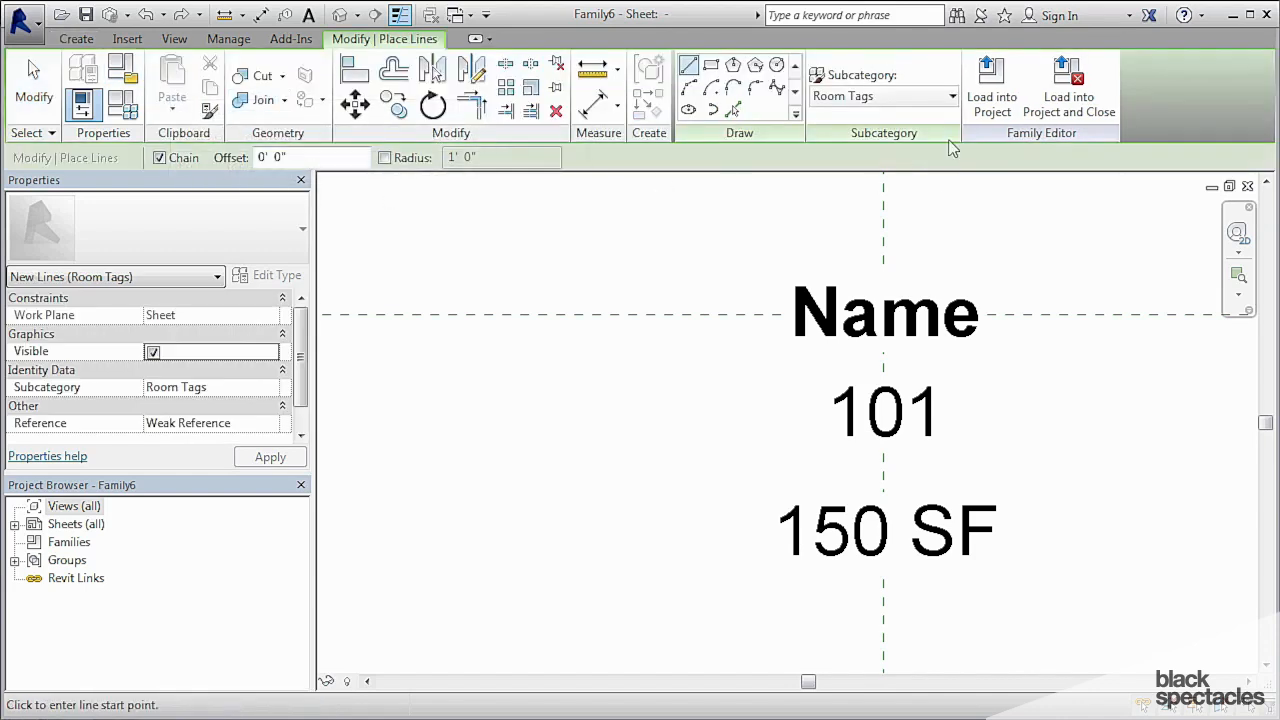
# Step: Draw a Room Tags subcategory rectangle framing the 101 label
pyautogui.click(946, 96)
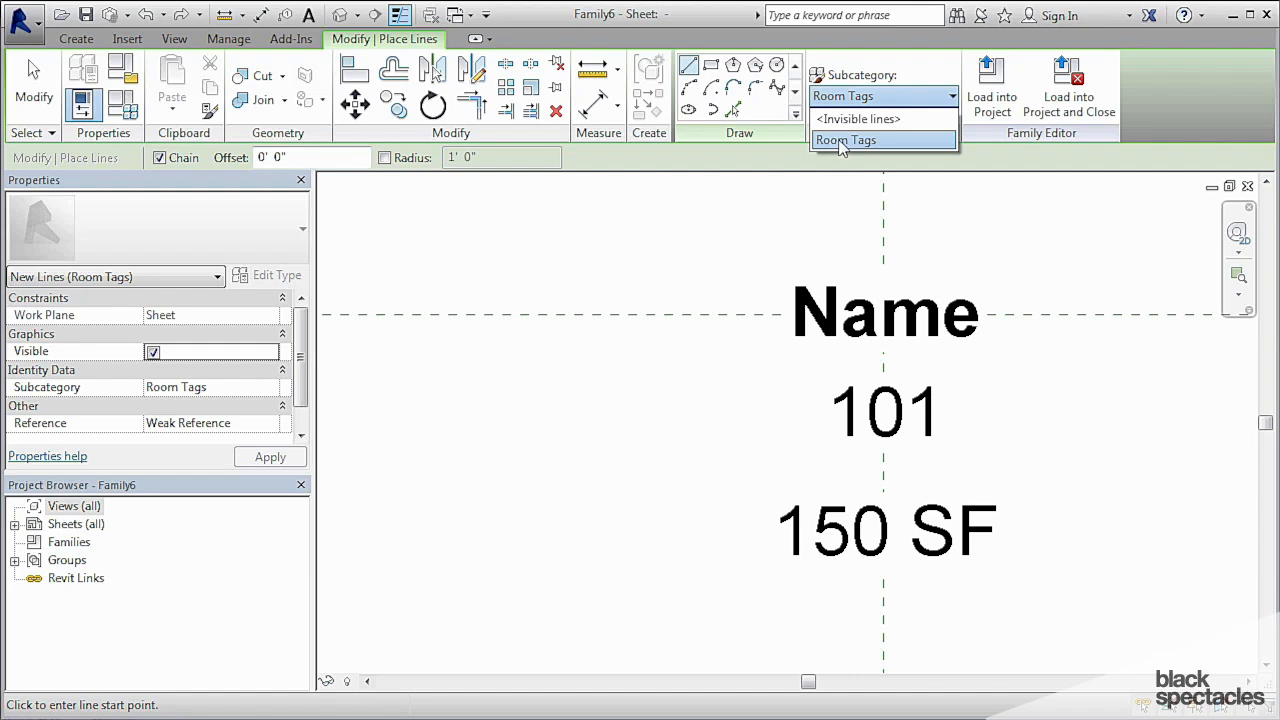
pyautogui.click(844, 140)
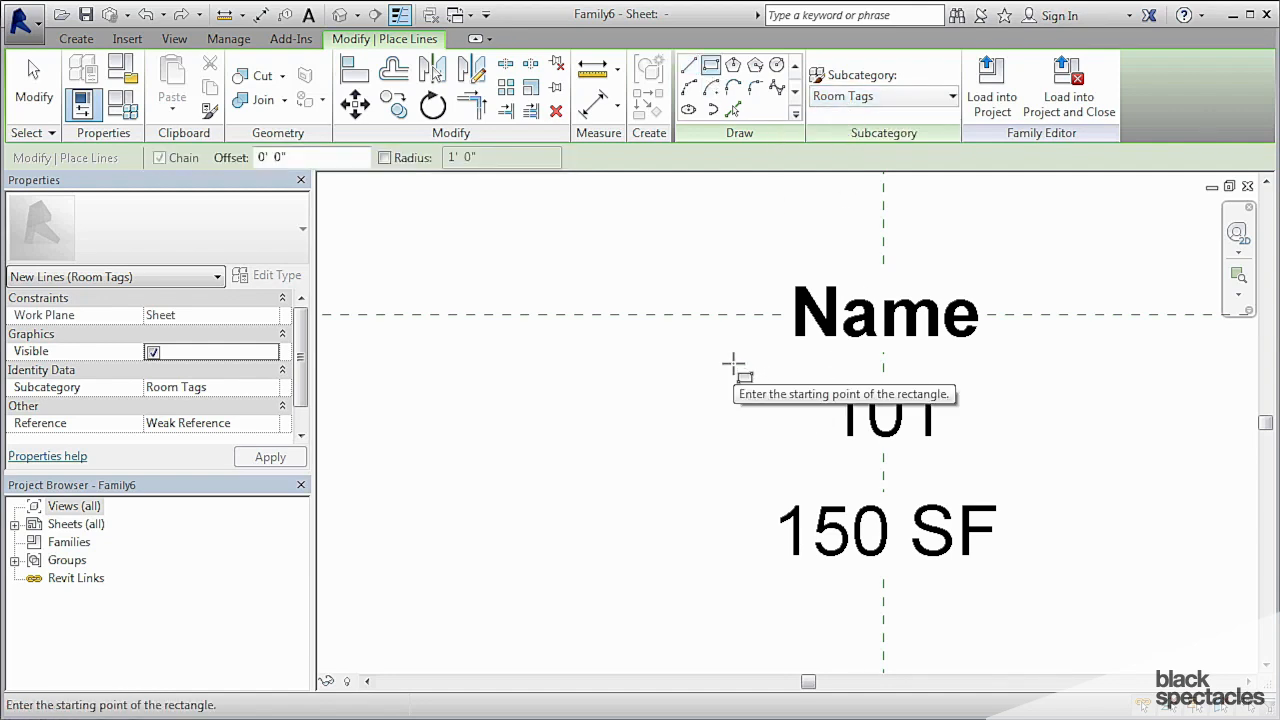
pyautogui.moveTo(732, 362); pyautogui.dragTo(1048, 486)
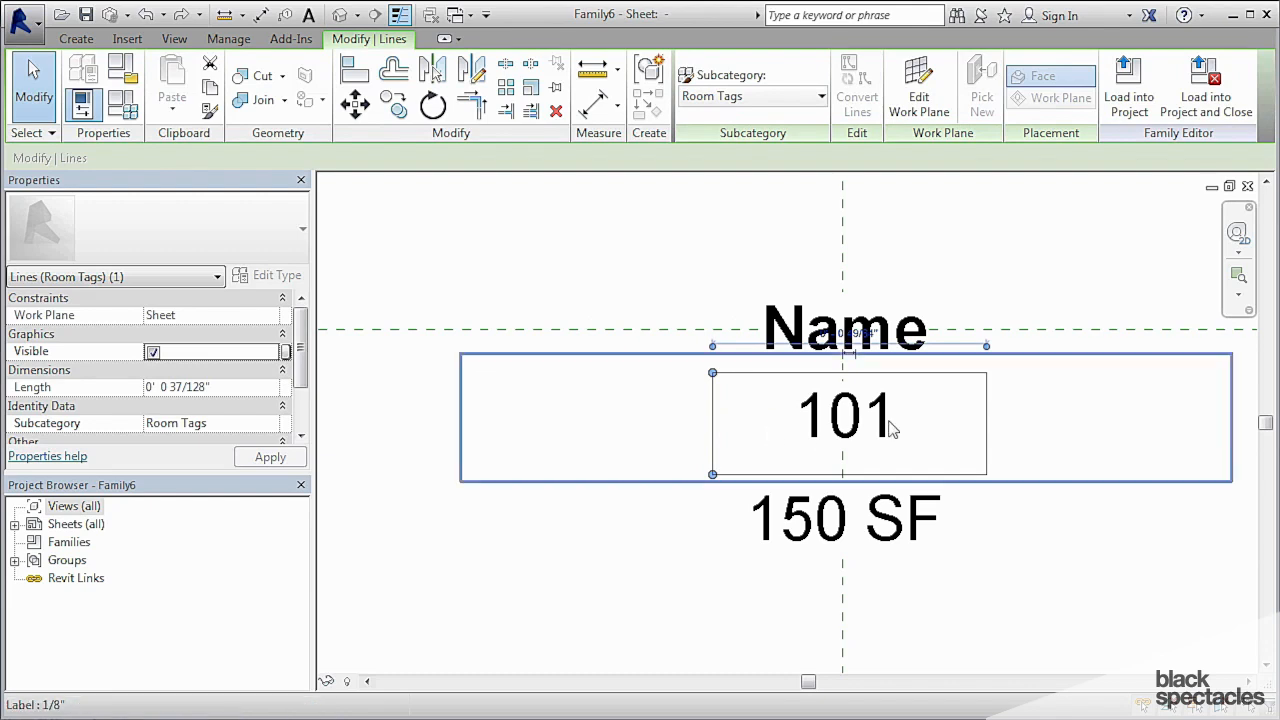
pyautogui.moveTo(890, 428)
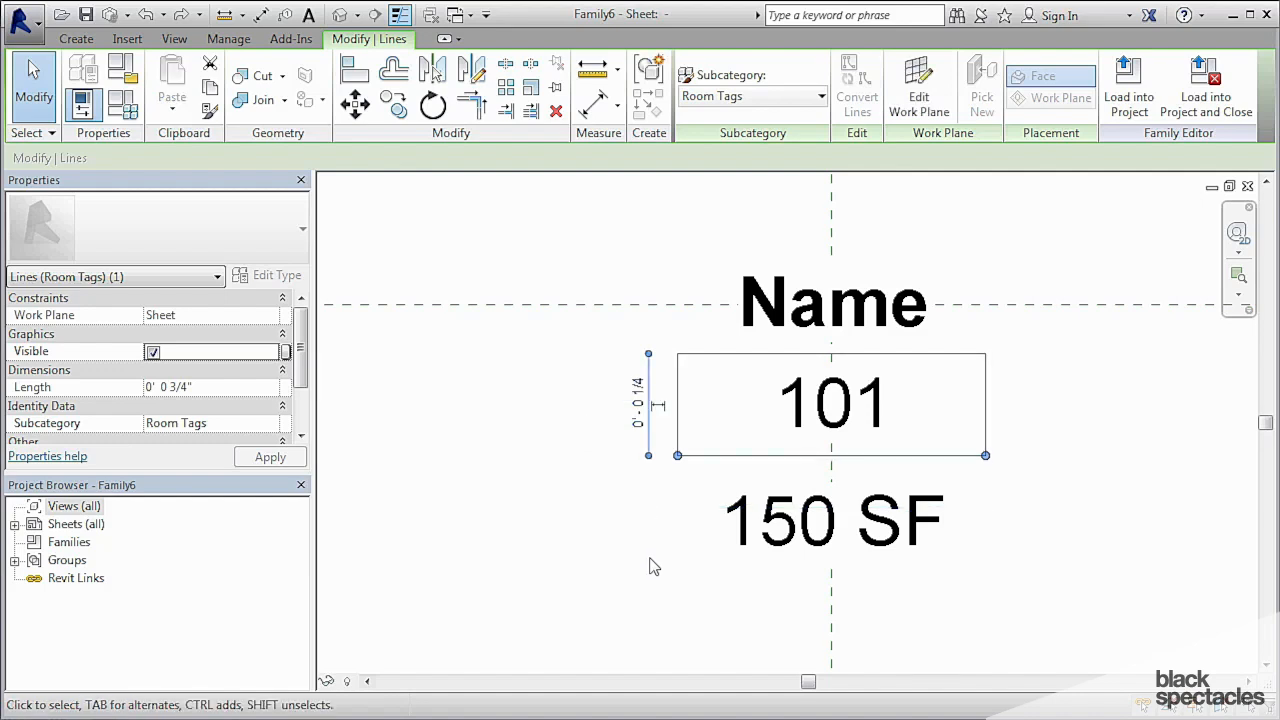
pyautogui.moveTo(624, 528)
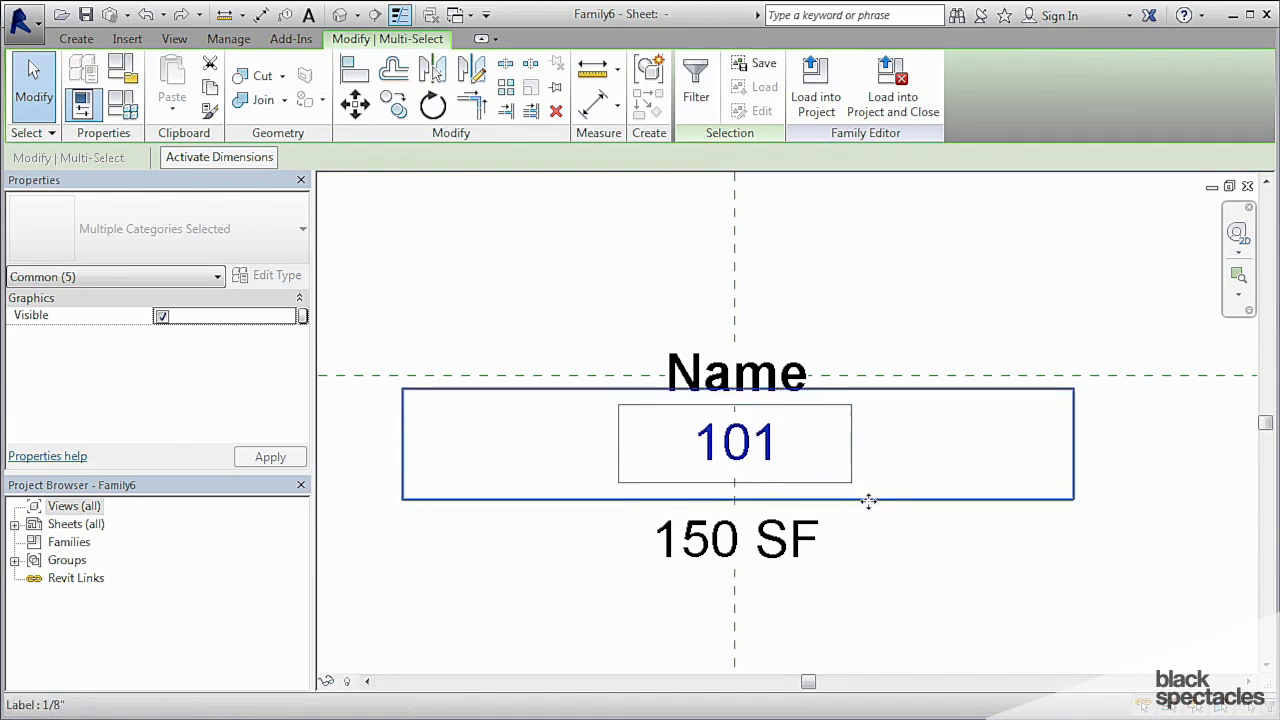
# Step: Move the Name and 150 SF labels tighter against the boxed 101, keeping them centred
pyautogui.click(736, 538)
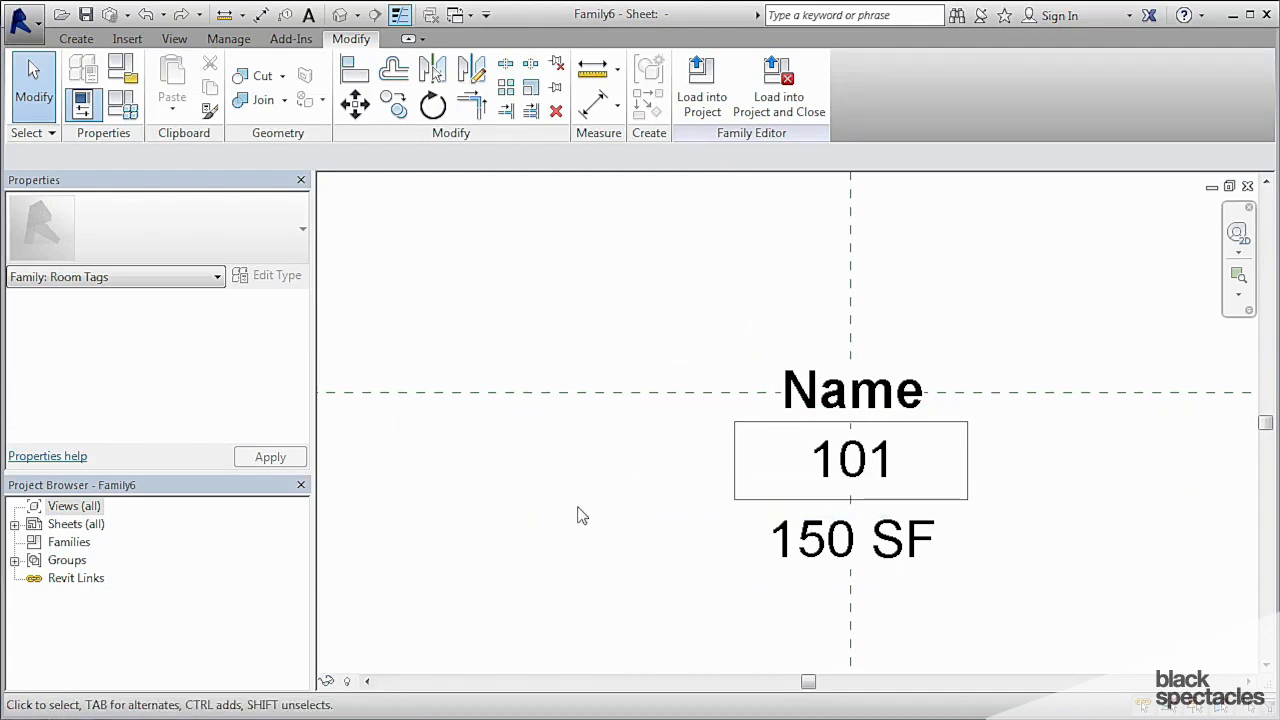
pyautogui.click(852, 390)
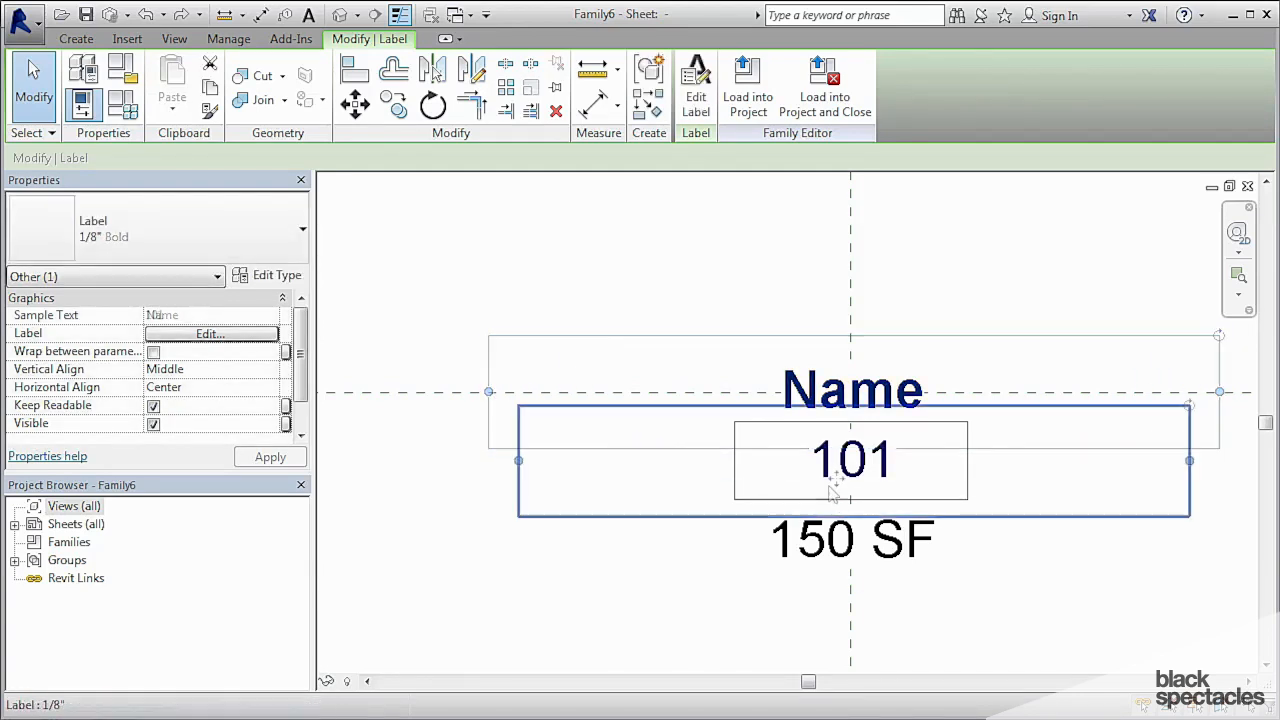
pyautogui.click(852, 460)
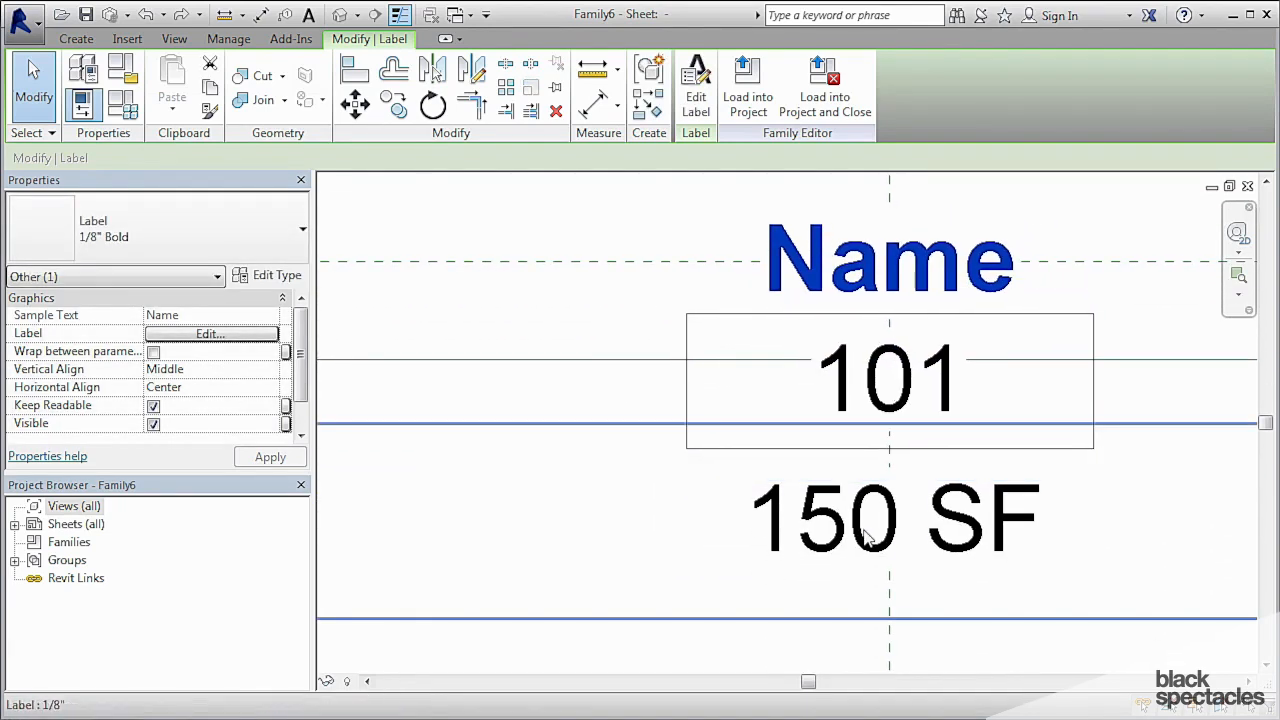
pyautogui.click(860, 530)
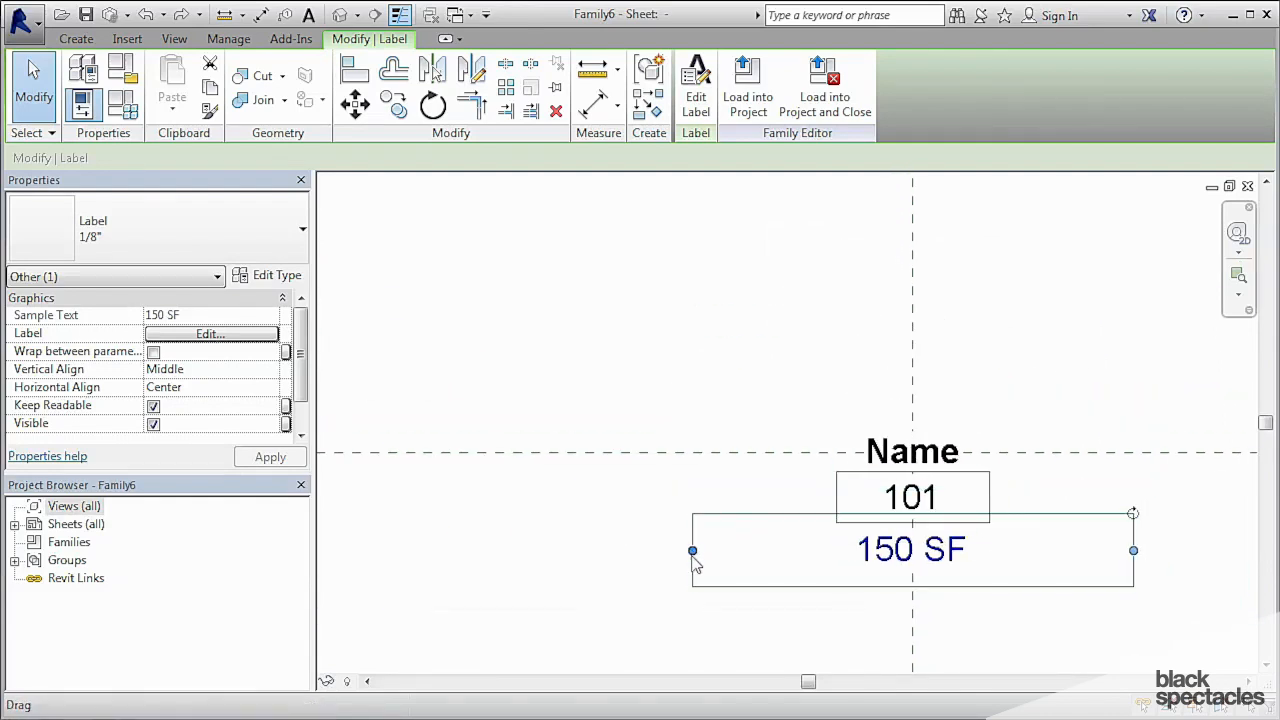
pyautogui.moveTo(692, 550); pyautogui.dragTo(780, 550)
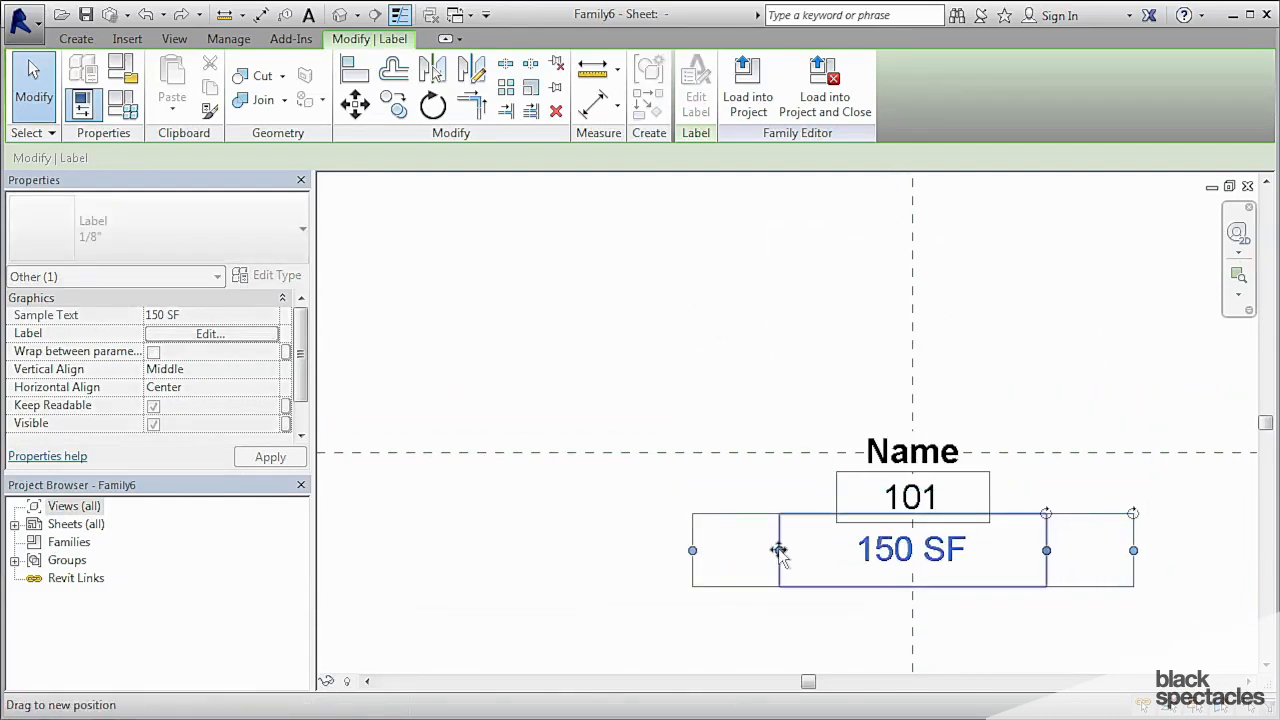